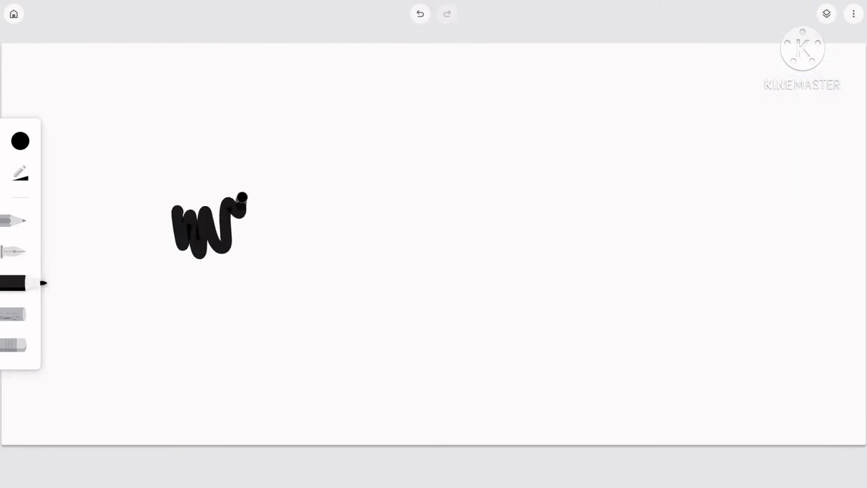
Step: Undo the test scribble, shrink the marker size, try a thin stroke and remove it
{"action": "left_click", "coordinate": [420, 14]}
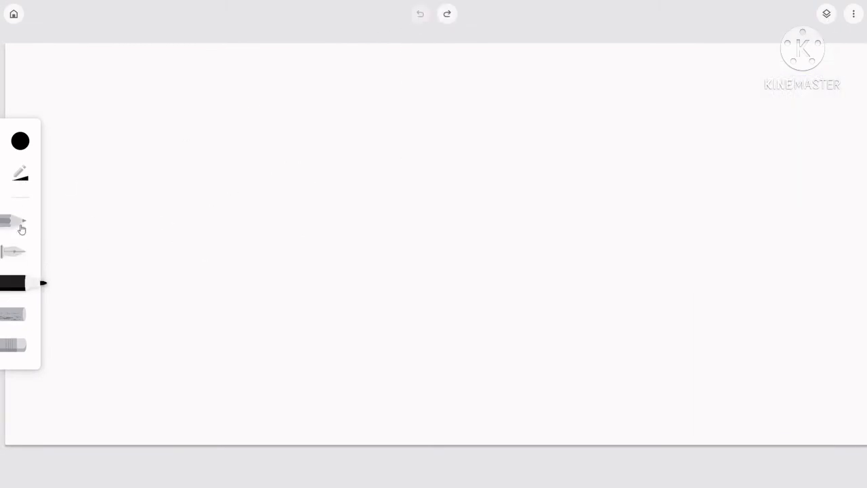
{"action": "left_click_drag", "start_coordinate": [44, 162], "coordinate": [122, 162]}
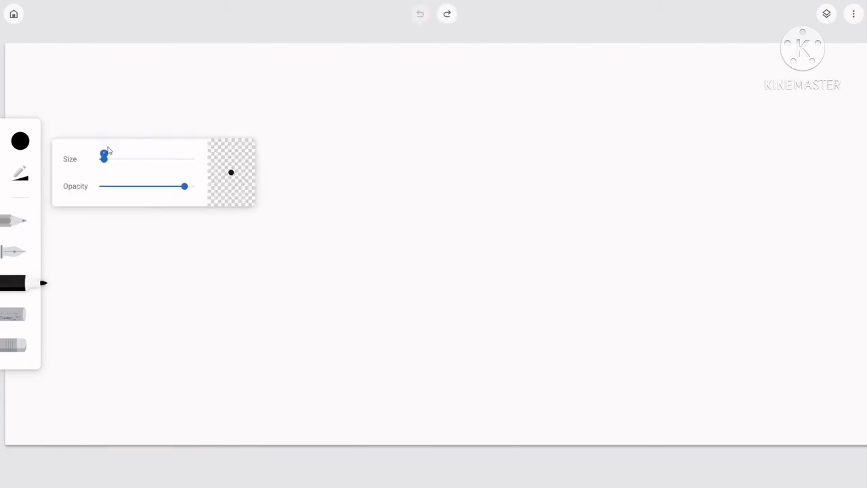
{"action": "left_click_drag", "start_coordinate": [311, 203], "coordinate": [338, 163]}
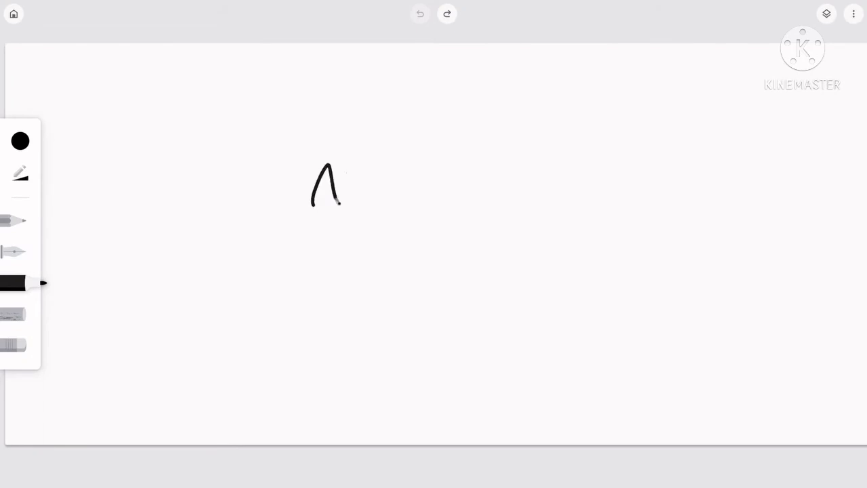
{"action": "left_click", "coordinate": [21, 139]}
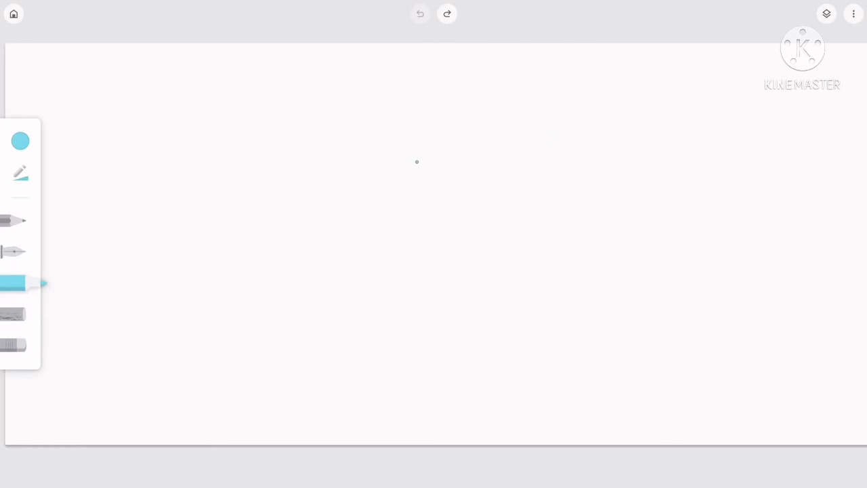
Step: Sketch a light-blue stick figure guide with round head and hands in the canvas centre
{"action": "left_click_drag", "start_coordinate": [417, 161], "coordinate": [467, 132]}
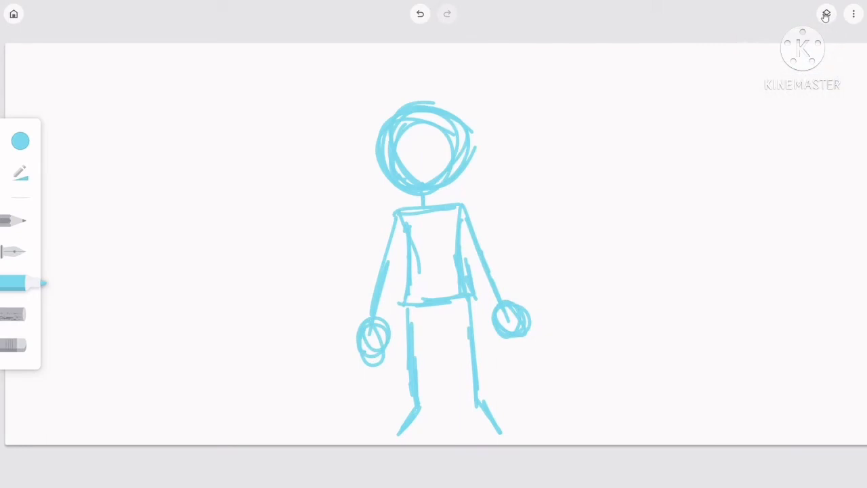
{"action": "left_click", "coordinate": [20, 140]}
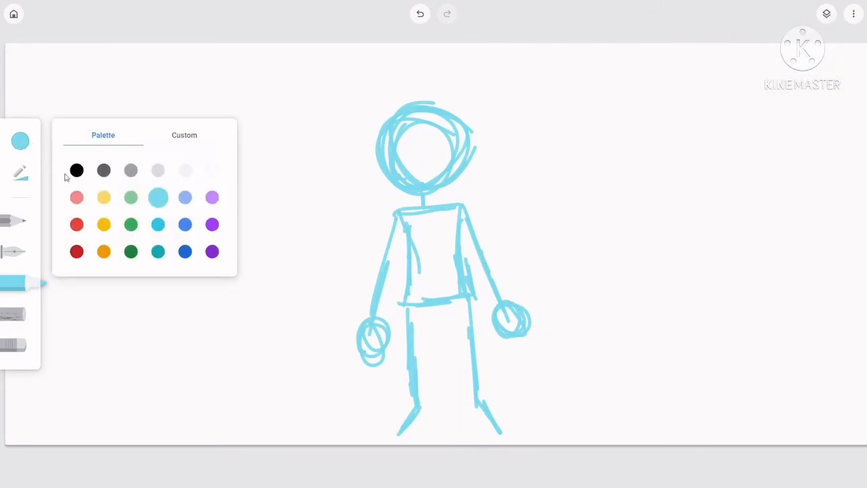
Step: Switch to black and ink the bob hair over the sketch, erasing stray marks
{"action": "left_click", "coordinate": [75, 171]}
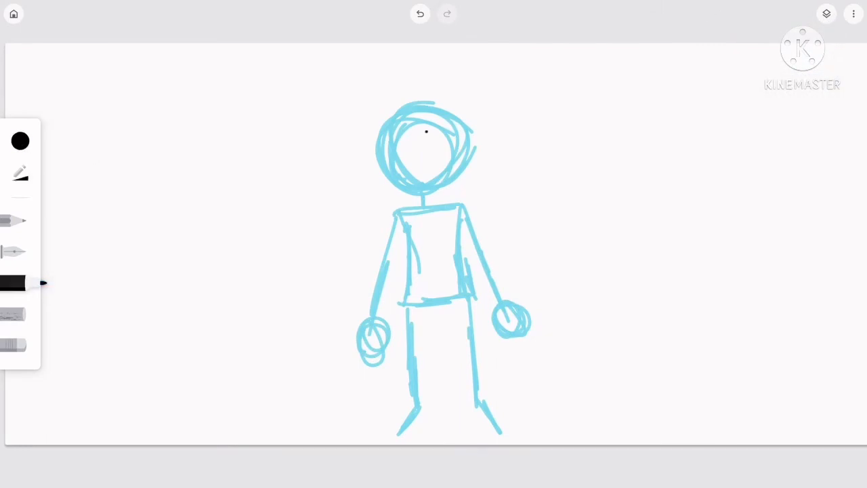
{"action": "left_click_drag", "start_coordinate": [406, 136], "coordinate": [460, 156]}
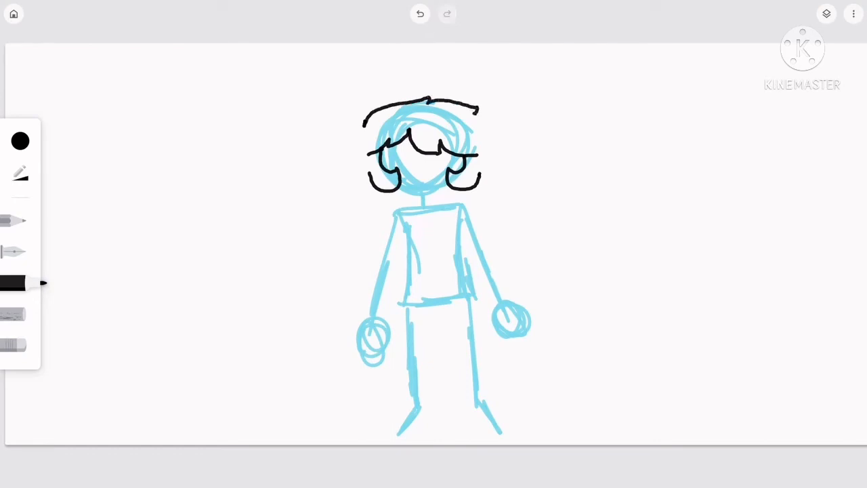
{"action": "left_click", "coordinate": [21, 284]}
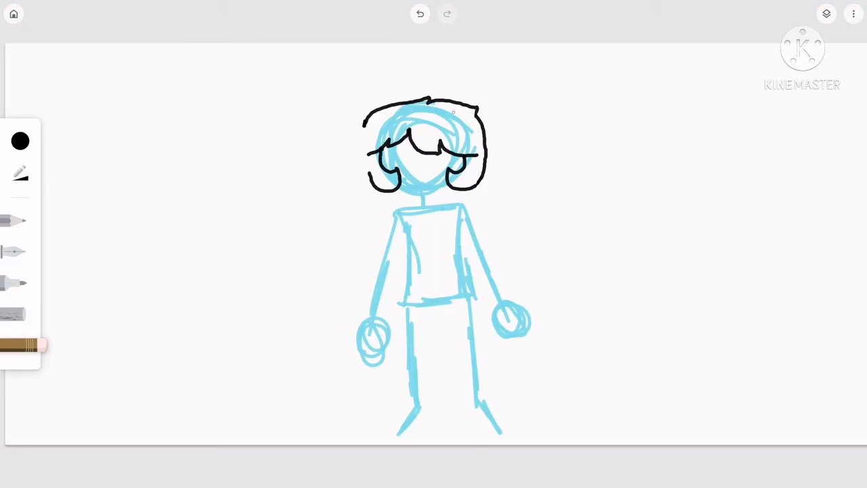
{"action": "left_click", "coordinate": [13, 283]}
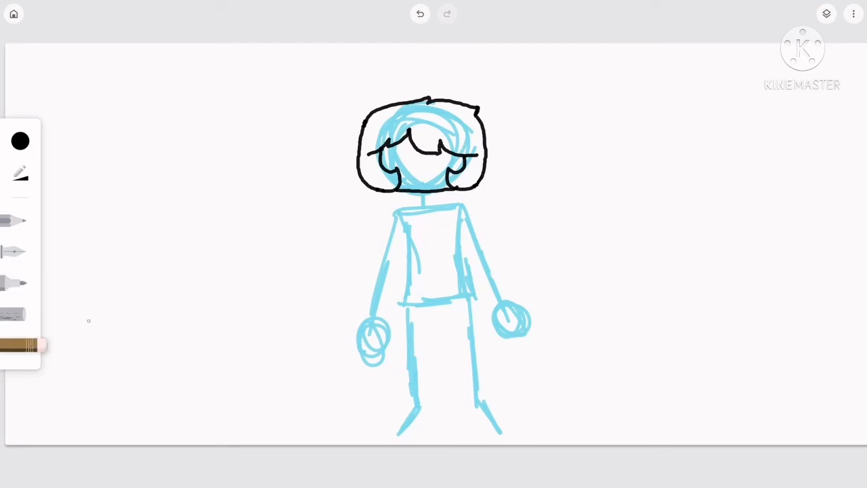
{"action": "left_click", "coordinate": [20, 283]}
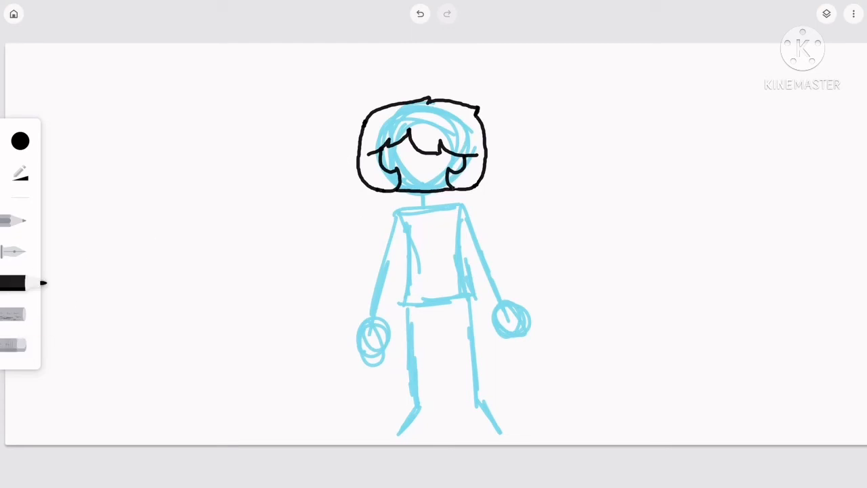
Step: Ink the beanie's top curve, undoing and redoing the dome stroke until it sits right
{"action": "left_click_drag", "start_coordinate": [363, 125], "coordinate": [461, 84]}
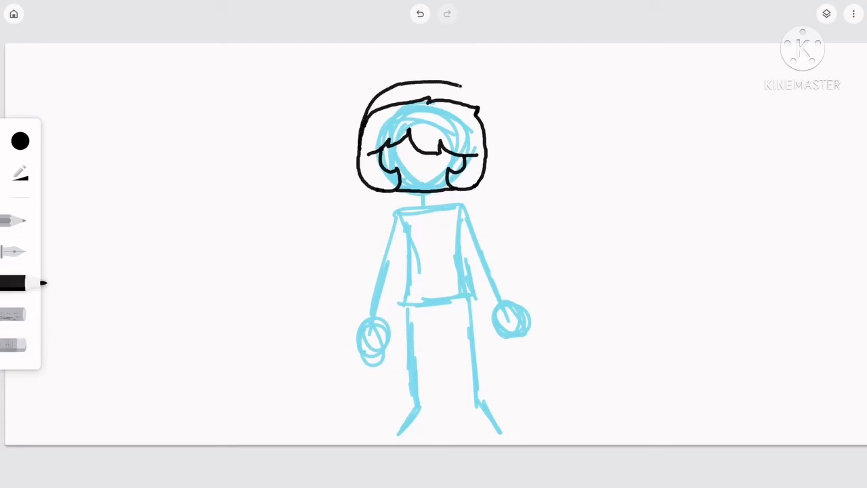
{"action": "left_click", "coordinate": [420, 14]}
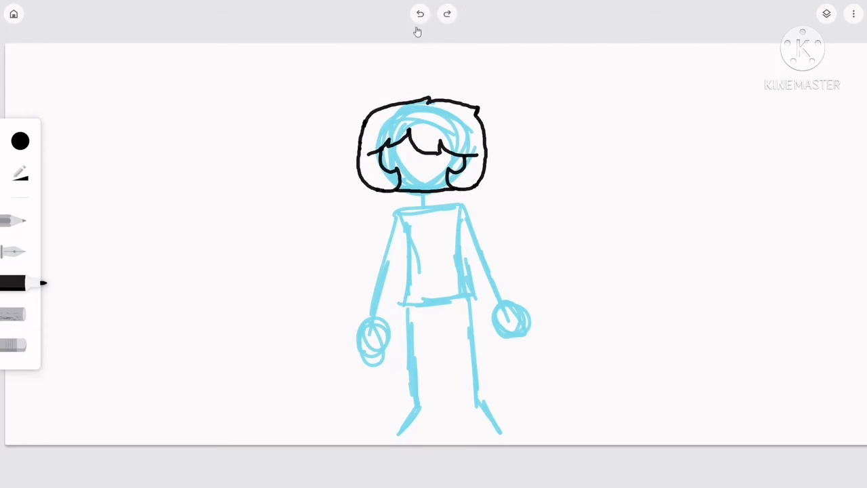
{"action": "left_click", "coordinate": [420, 13]}
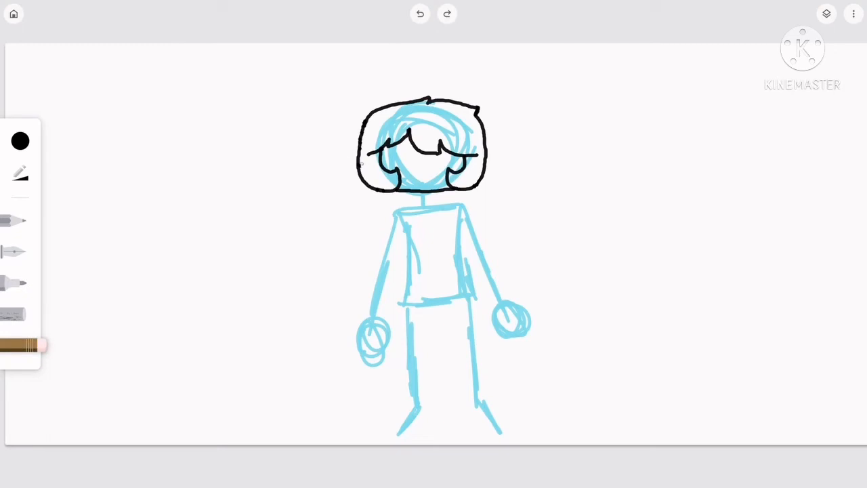
{"action": "left_click", "coordinate": [20, 283]}
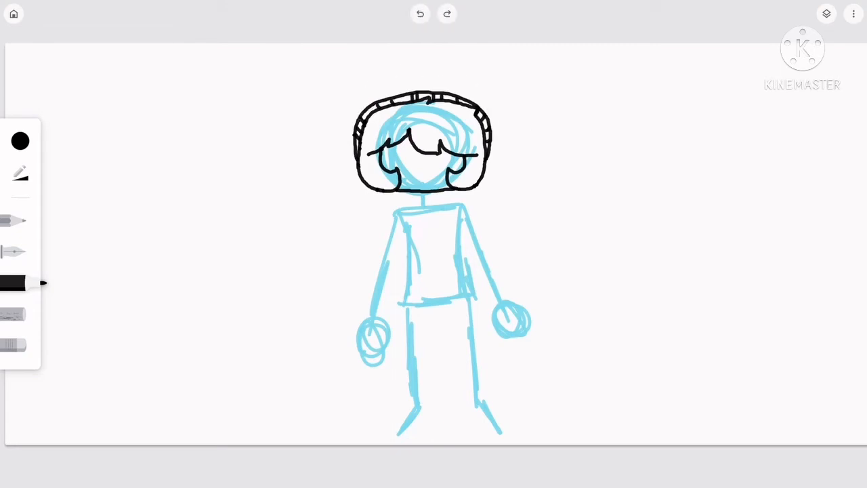
{"action": "left_click", "coordinate": [420, 14]}
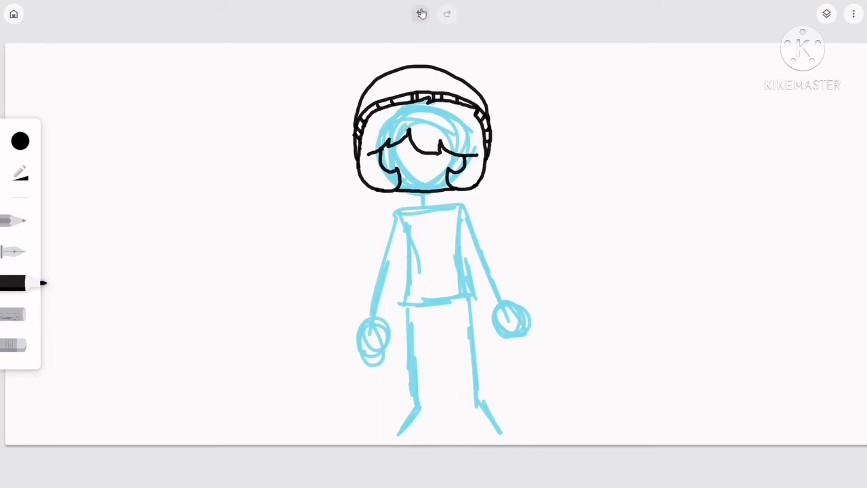
{"action": "left_click", "coordinate": [420, 14]}
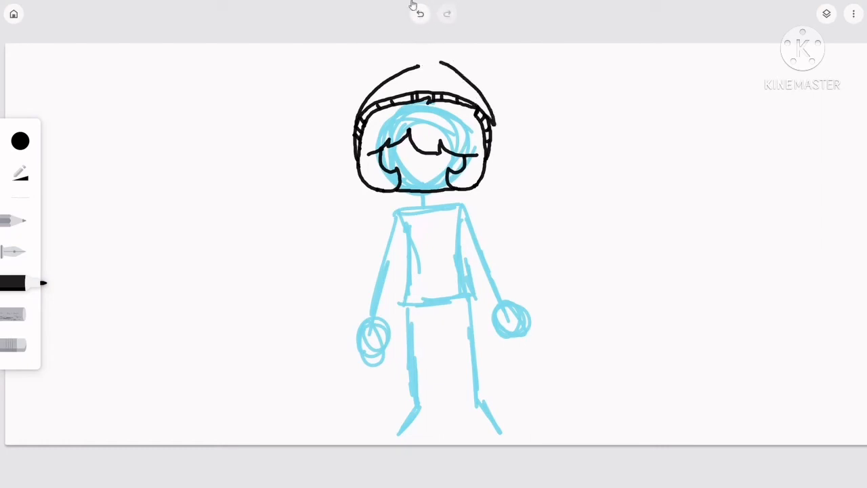
Step: Ink the pom-pom, eyes, smile, neck and collared shirt, undoing stray strokes
{"action": "left_click", "coordinate": [420, 13]}
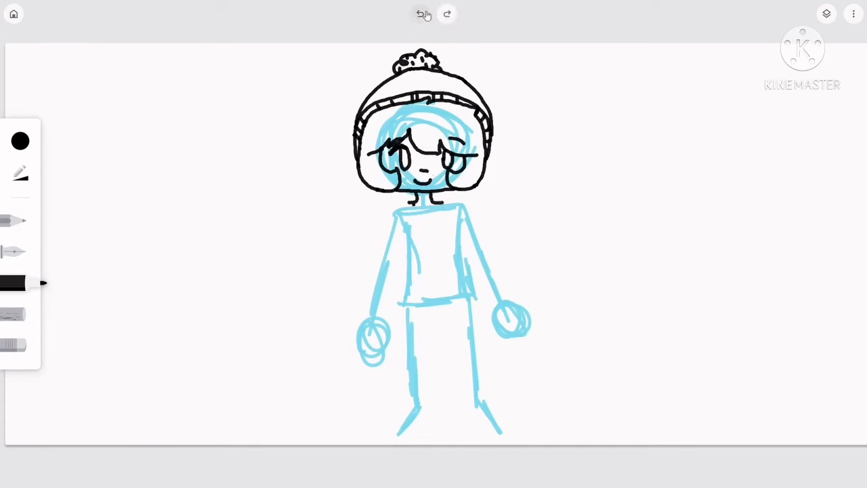
{"action": "left_click", "coordinate": [420, 13]}
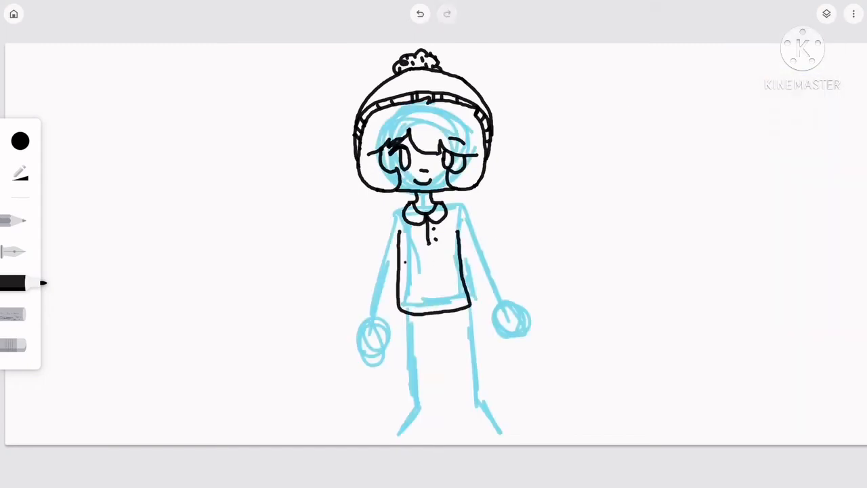
Step: Outline the left sleeve in black, restarting the stroke until it follows the guide
{"action": "left_click_drag", "start_coordinate": [395, 210], "coordinate": [365, 332]}
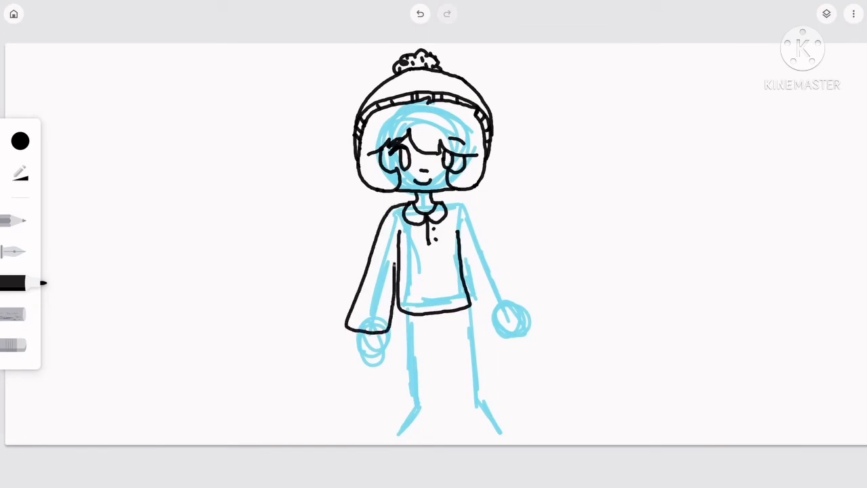
{"action": "left_click_drag", "start_coordinate": [393, 206], "coordinate": [368, 329]}
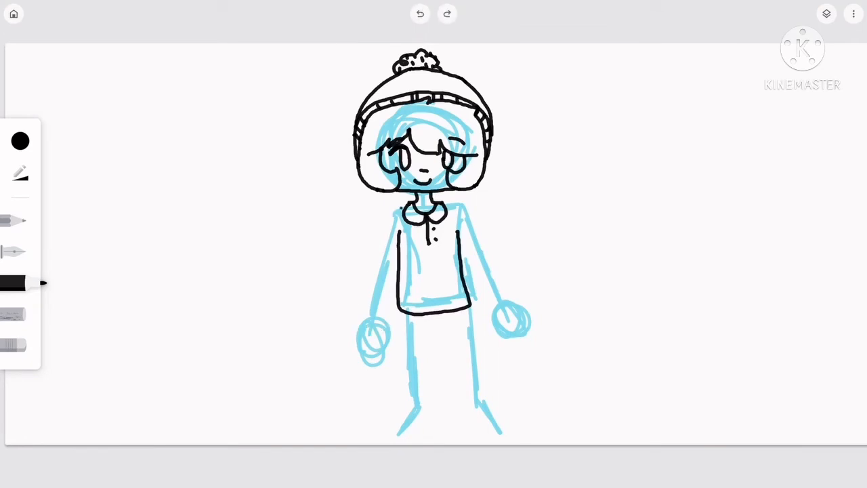
{"action": "left_click_drag", "start_coordinate": [399, 208], "coordinate": [374, 252]}
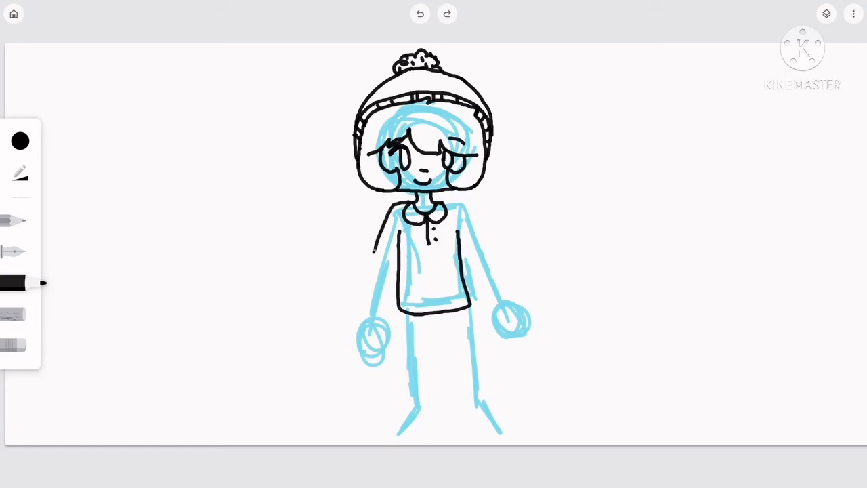
{"action": "left_click", "coordinate": [826, 14]}
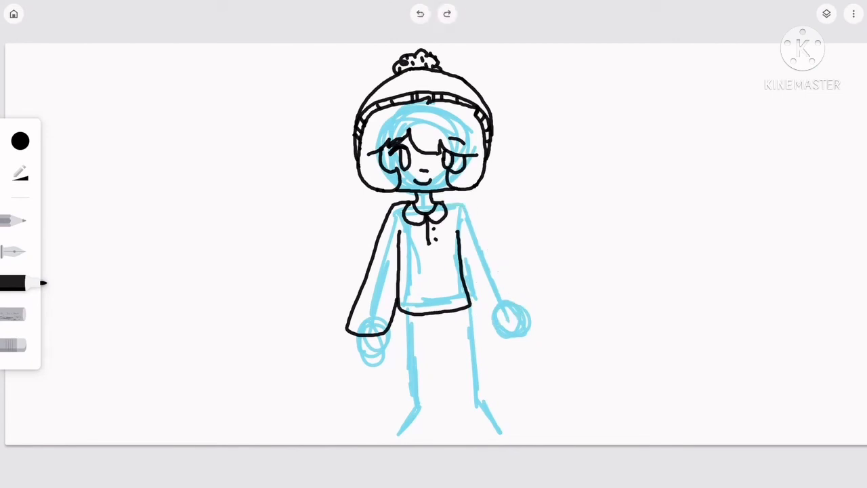
Step: Outline the right sleeve, hands and trousers over the guide sketch
{"action": "left_click_drag", "start_coordinate": [447, 203], "coordinate": [514, 284]}
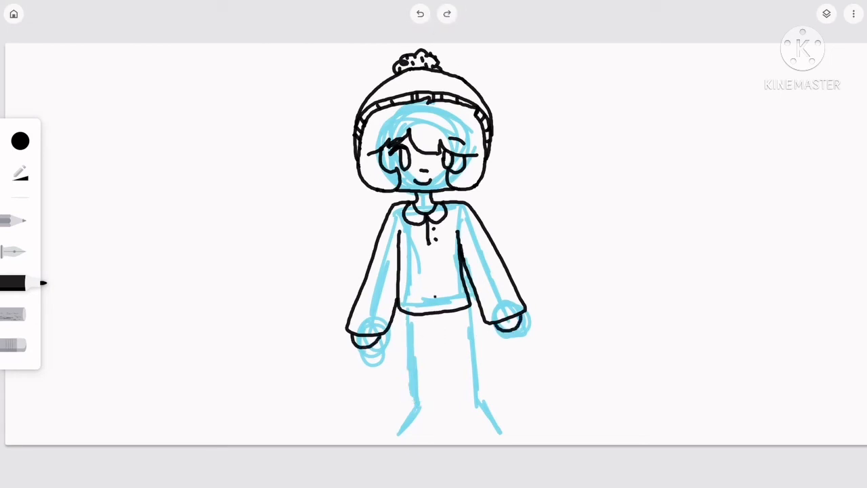
{"action": "left_click_drag", "start_coordinate": [406, 305], "coordinate": [436, 407]}
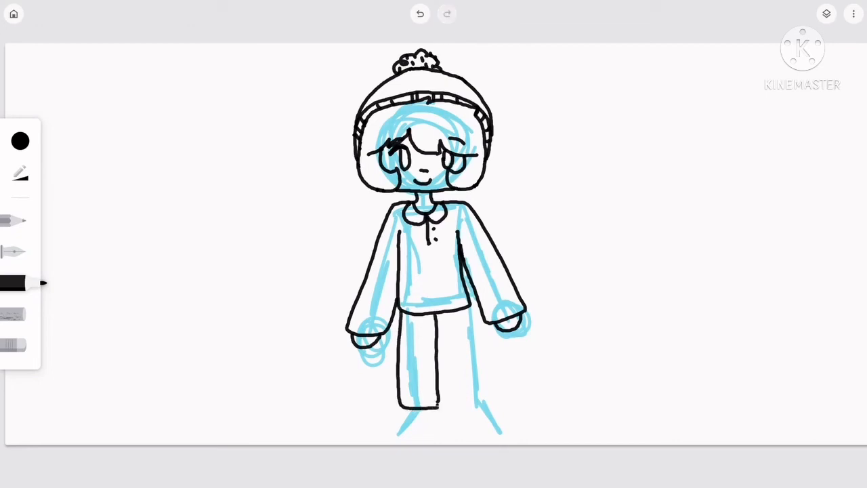
{"action": "left_click", "coordinate": [423, 400]}
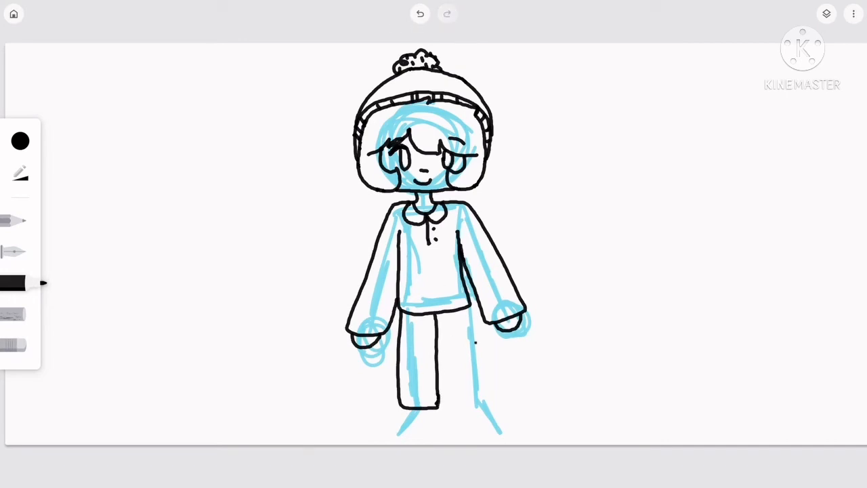
{"action": "left_click", "coordinate": [751, 173]}
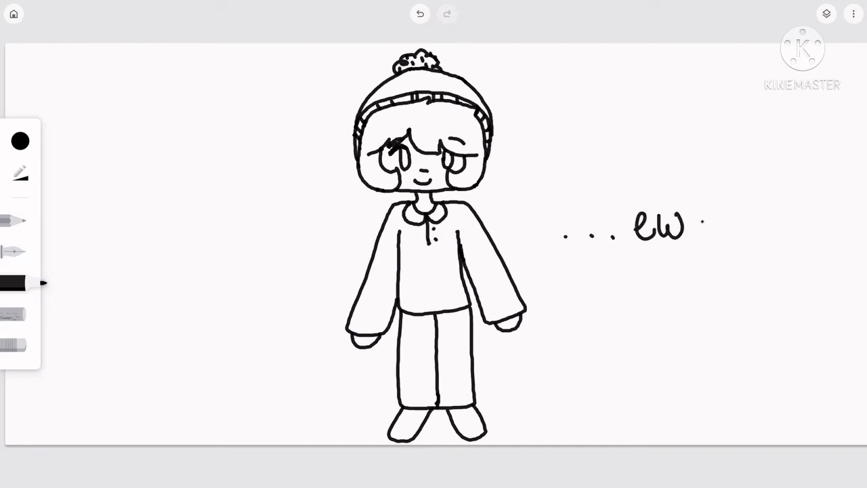
Step: Remove the light-blue guide layer and add an empty layer above the line art
{"action": "left_click", "coordinate": [826, 13]}
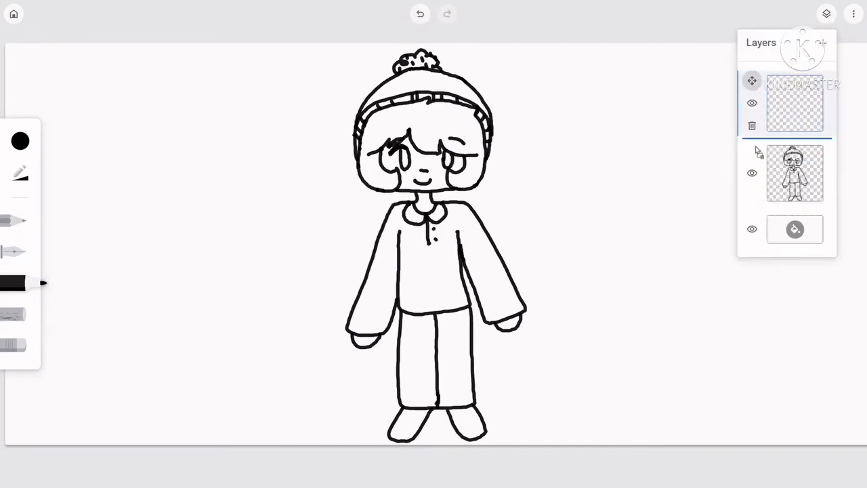
{"action": "left_click", "coordinate": [21, 141]}
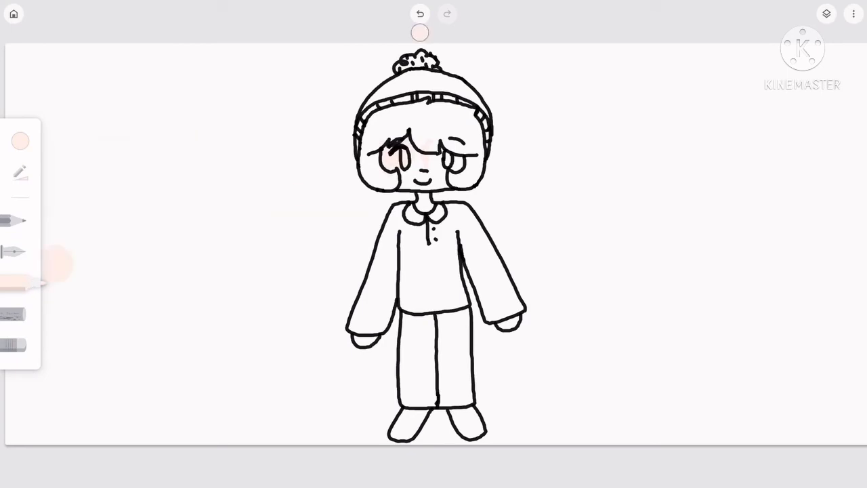
Step: Pick a pale peach skin tone and paint the face and hands
{"action": "left_click", "coordinate": [826, 13]}
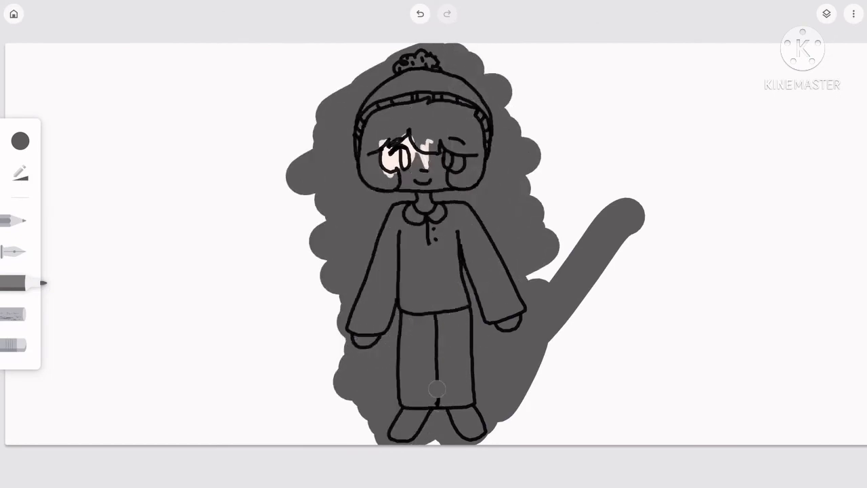
{"action": "left_click", "coordinate": [20, 141]}
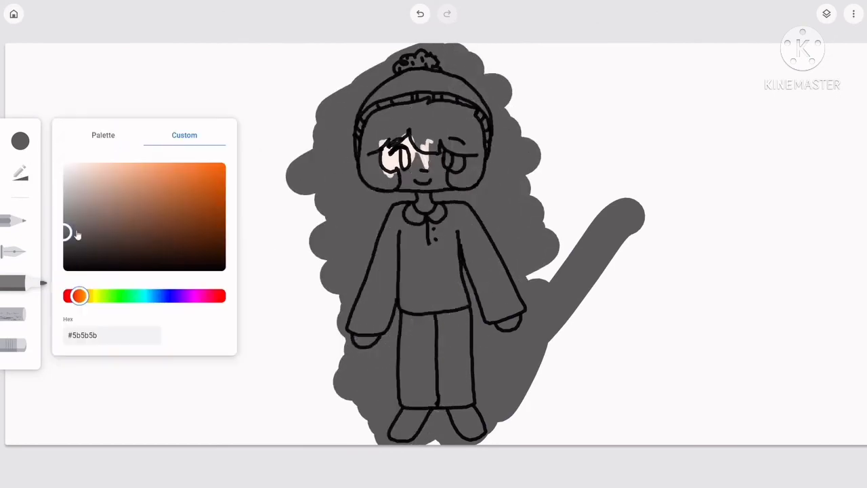
{"action": "left_click", "coordinate": [103, 135]}
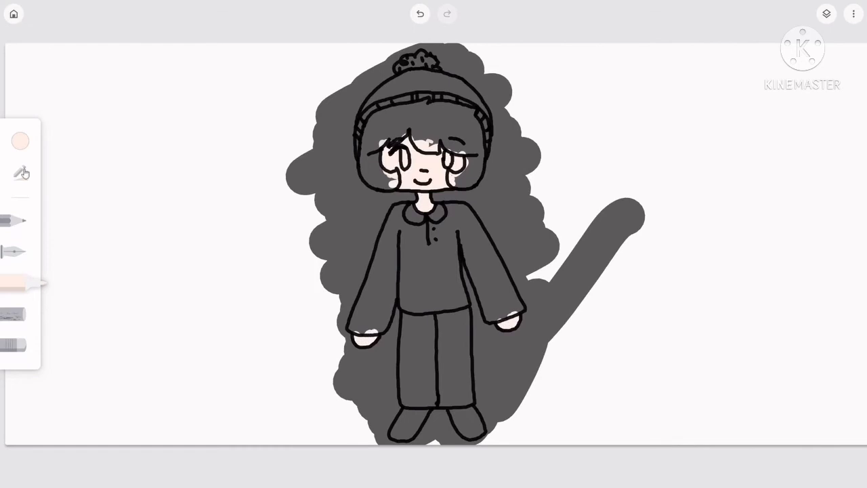
Step: Colour the sweater and sleeves green, then deepen them with darker green
{"action": "left_click_drag", "start_coordinate": [386, 223], "coordinate": [423, 284]}
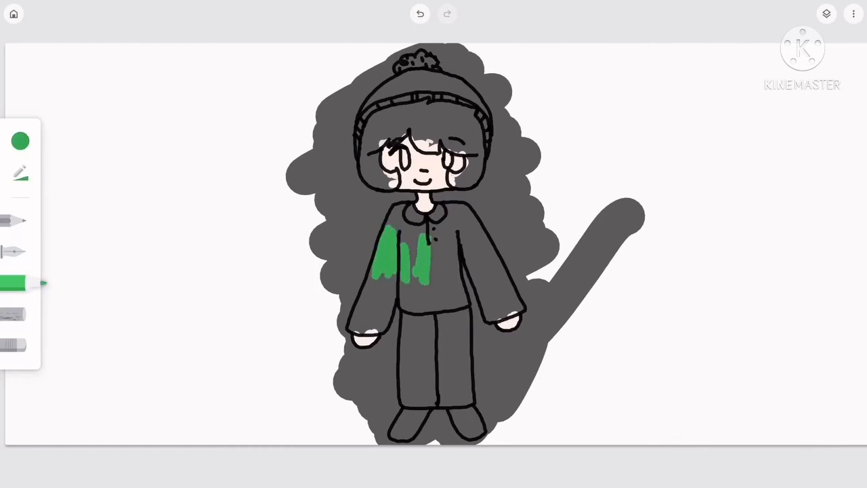
{"action": "left_click_drag", "start_coordinate": [407, 243], "coordinate": [420, 284]}
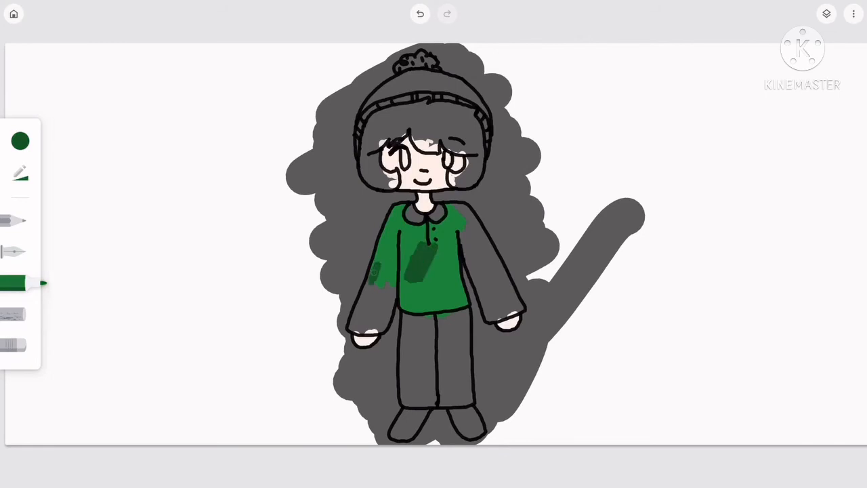
{"action": "left_click_drag", "start_coordinate": [380, 270], "coordinate": [355, 325]}
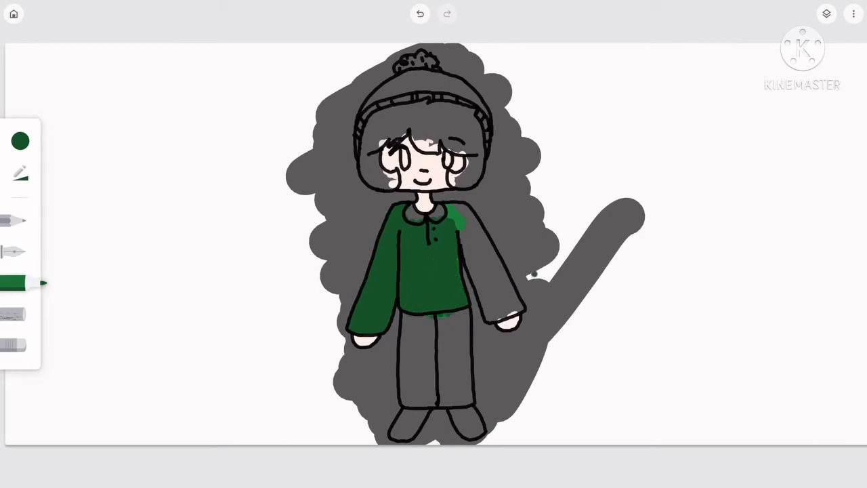
{"action": "left_click_drag", "start_coordinate": [464, 224], "coordinate": [485, 271]}
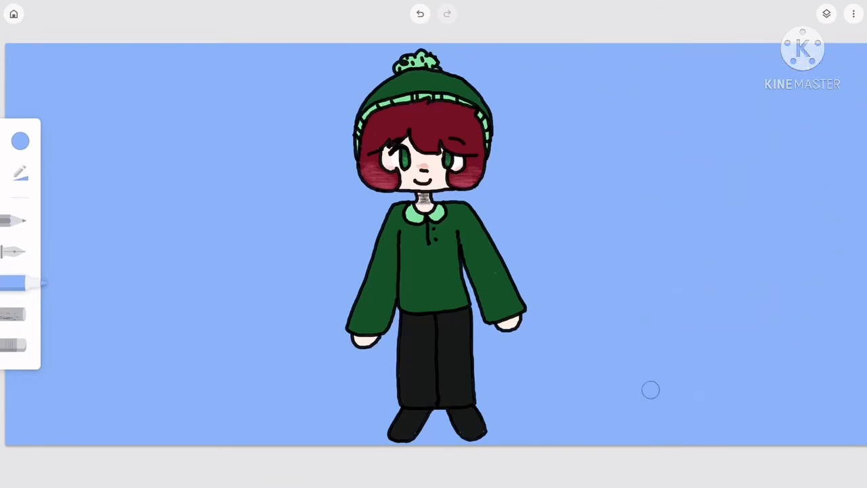
Step: With darker blue, paint an oval shadow under the feet and write an S signature beside it
{"action": "left_click", "coordinate": [21, 141]}
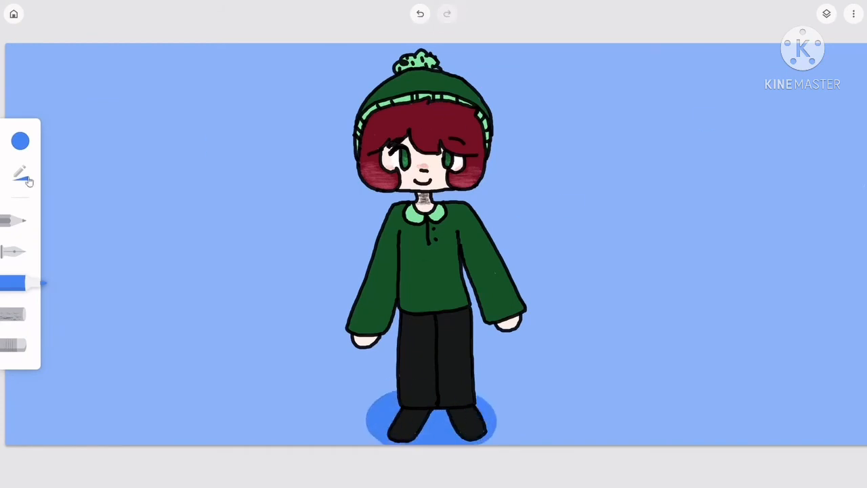
{"action": "left_click_drag", "start_coordinate": [515, 403], "coordinate": [566, 382]}
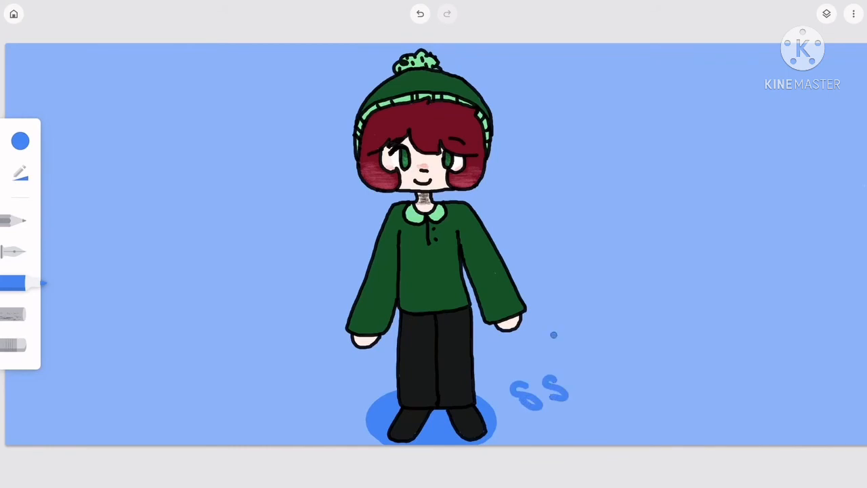
{"action": "left_click", "coordinate": [420, 13]}
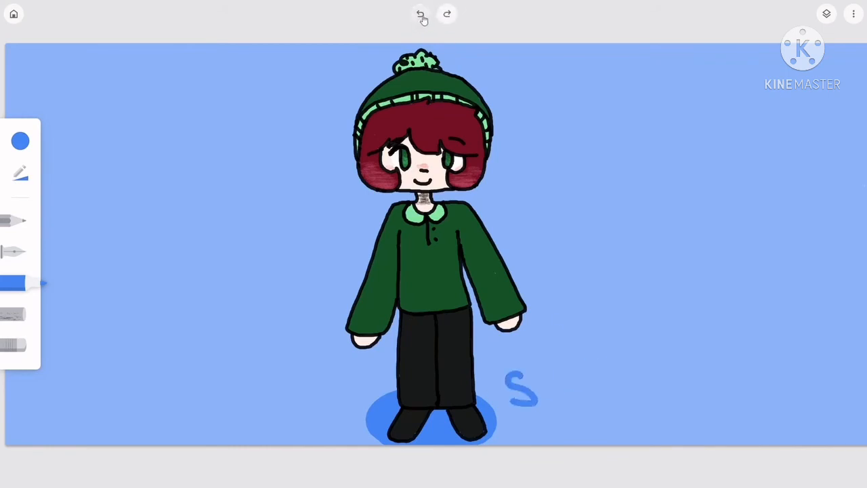
{"action": "left_click", "coordinate": [420, 13]}
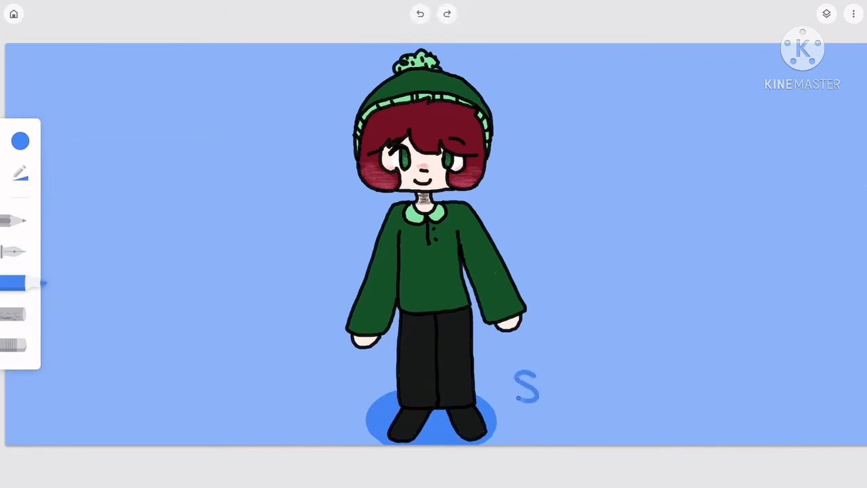
{"action": "left_click_drag", "start_coordinate": [535, 379], "coordinate": [596, 379]}
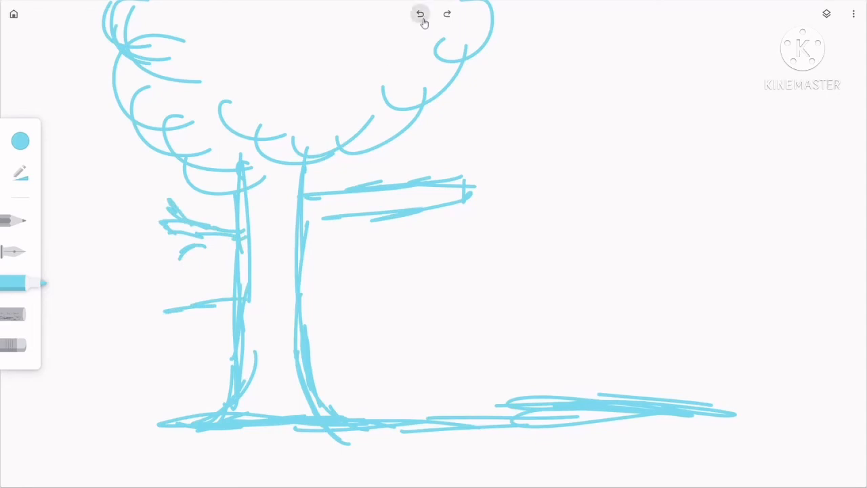
Step: Redraw the tree's right branch shorter in light blue, undoing the overlong strokes
{"action": "left_click", "coordinate": [420, 13]}
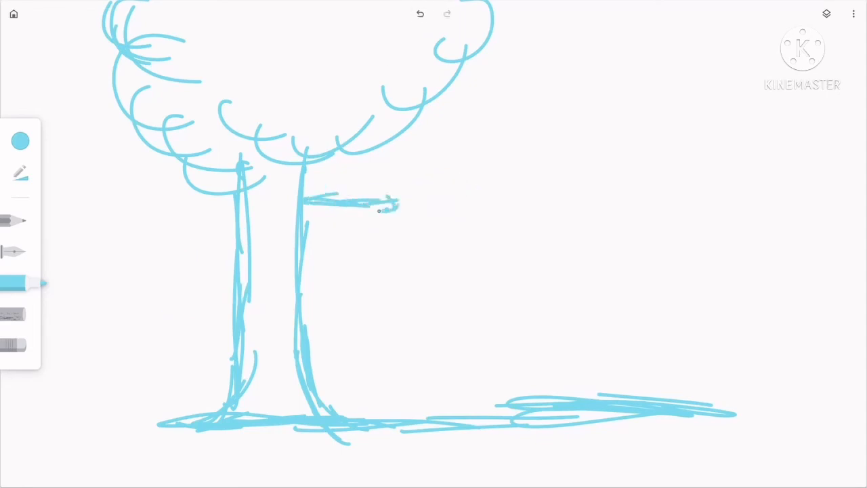
{"action": "left_click_drag", "start_coordinate": [386, 203], "coordinate": [190, 196]}
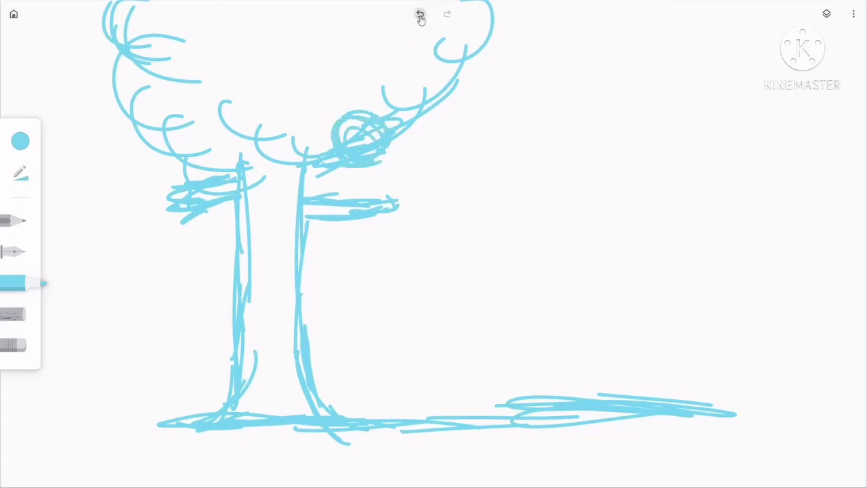
{"action": "left_click", "coordinate": [420, 14]}
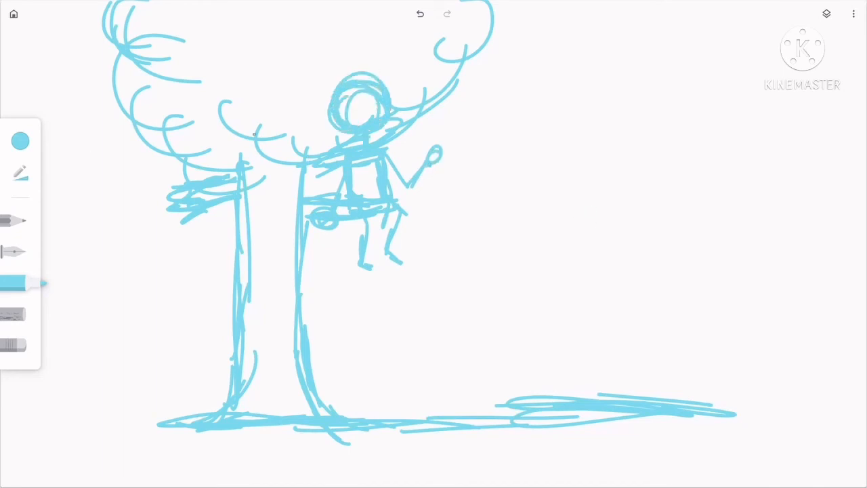
Step: Sketch a figure sitting on the branch, undoing and redoing its strokes
{"action": "left_click", "coordinate": [420, 14]}
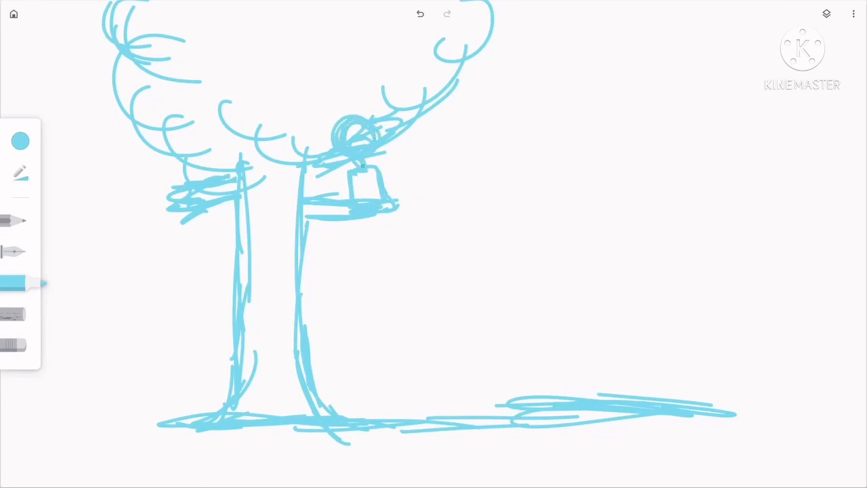
{"action": "left_click_drag", "start_coordinate": [366, 203], "coordinate": [379, 250]}
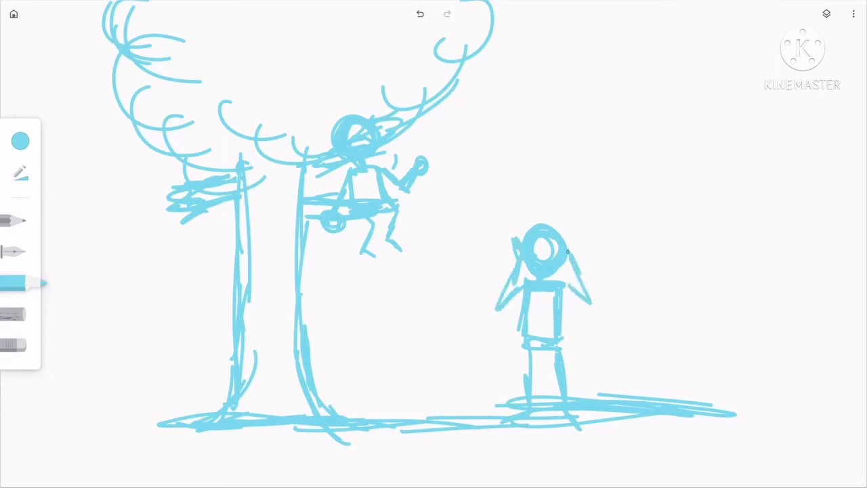
{"action": "left_click", "coordinate": [420, 14]}
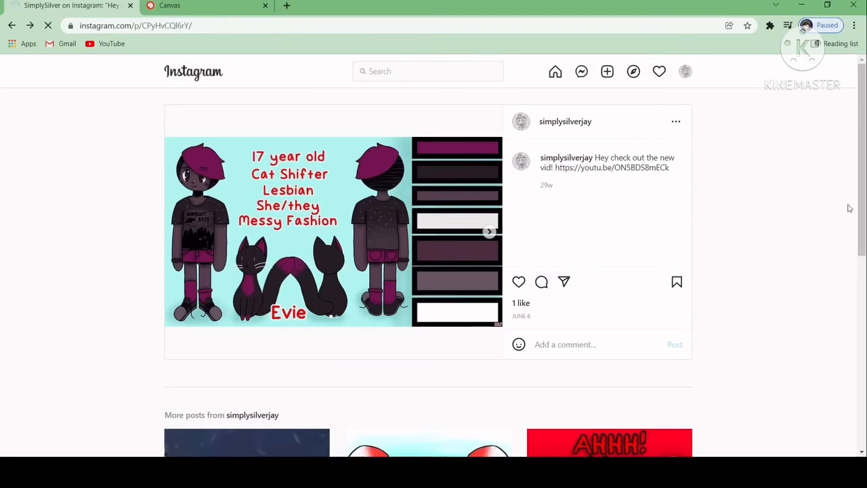
Step: Browse the artist's Instagram profile grid of character posts
{"action": "left_click", "coordinate": [565, 121]}
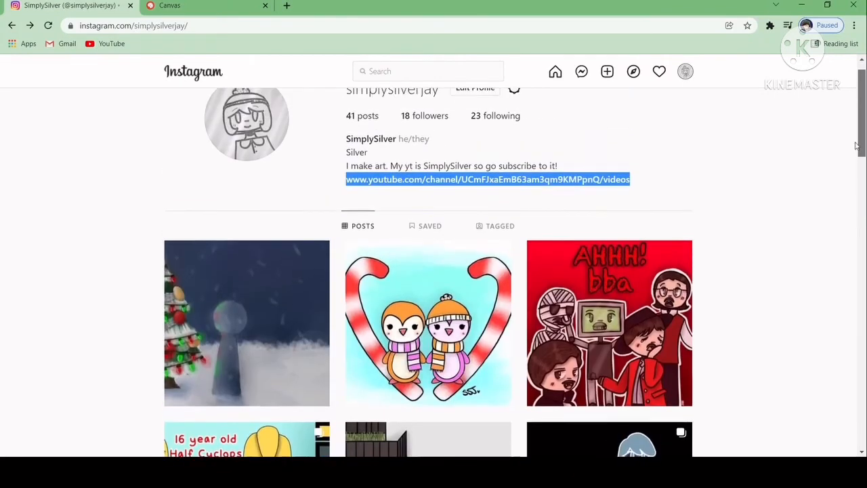
{"action": "scroll", "scroll_direction": "down", "scroll_amount": 3}
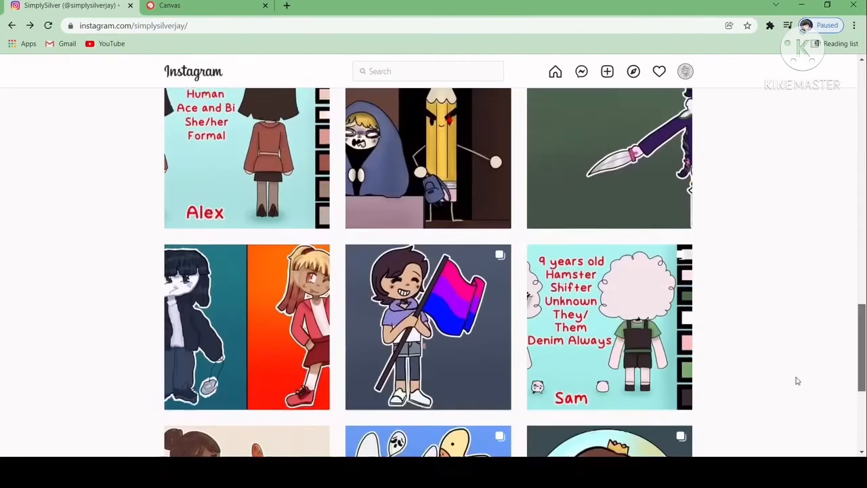
{"action": "left_click", "coordinate": [609, 326]}
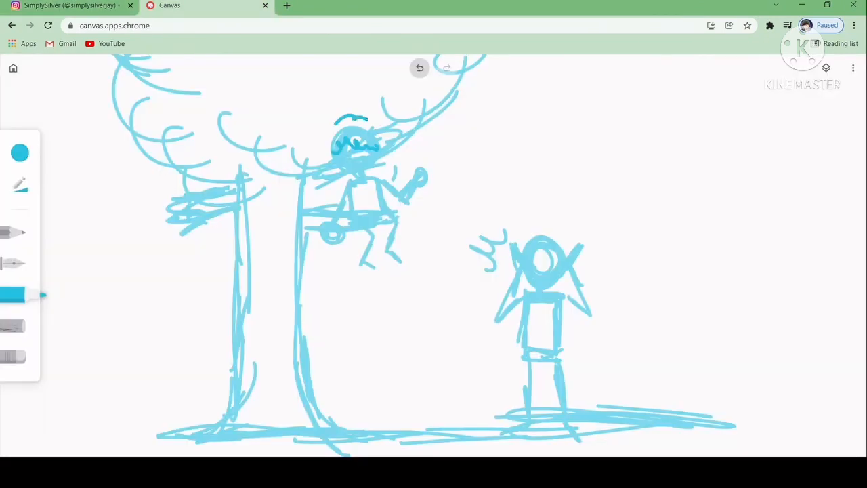
Step: Ink the seated figure's shirt and shorts in darker blue, undoing a stray stroke
{"action": "left_click", "coordinate": [68, 5]}
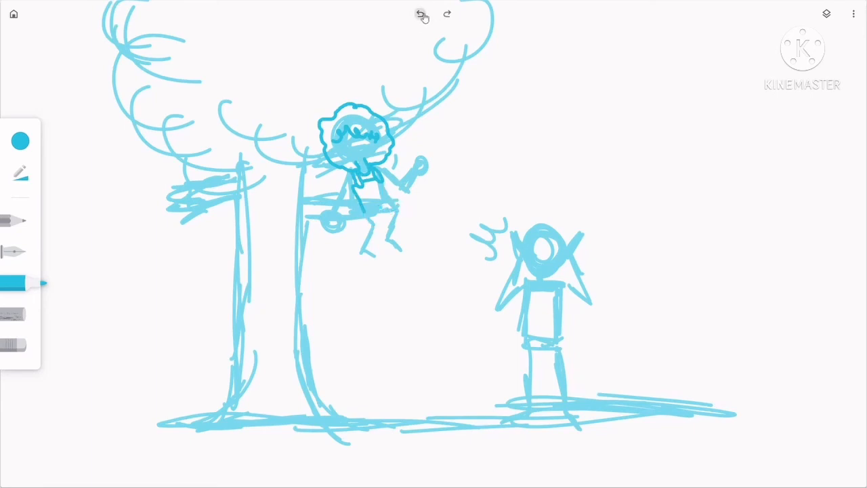
{"action": "left_click", "coordinate": [420, 14]}
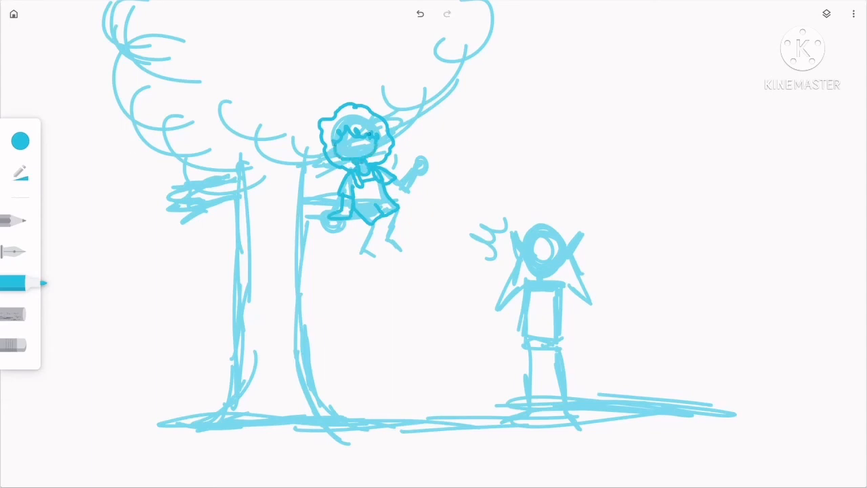
{"action": "left_click_drag", "start_coordinate": [345, 138], "coordinate": [363, 156]}
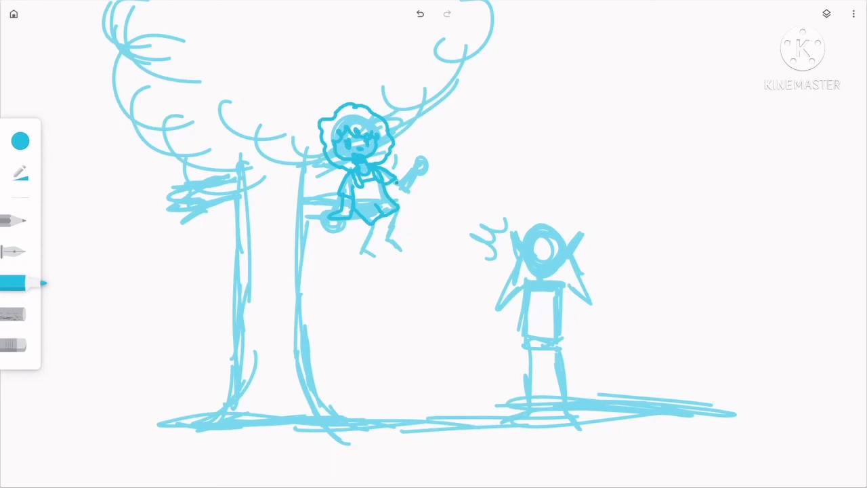
Step: Redraw the seated figure's raised waving arm after undoing the first attempt
{"action": "left_click", "coordinate": [447, 14]}
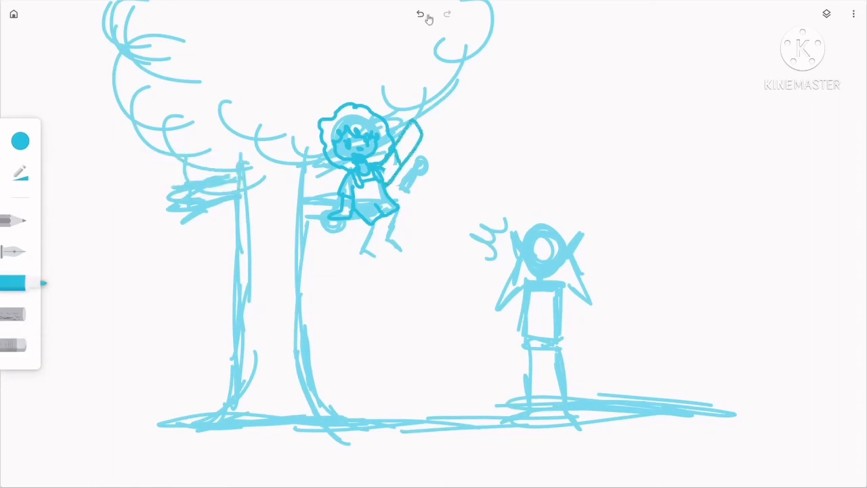
{"action": "left_click", "coordinate": [419, 13]}
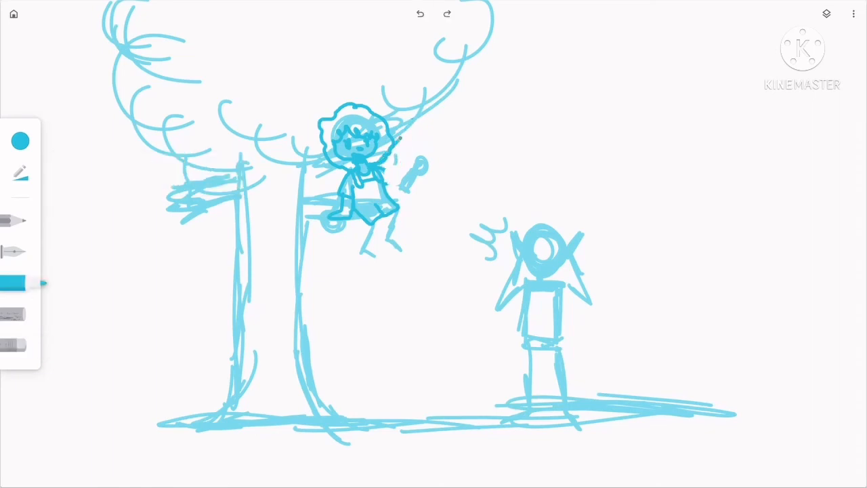
{"action": "left_click_drag", "start_coordinate": [404, 138], "coordinate": [390, 179]}
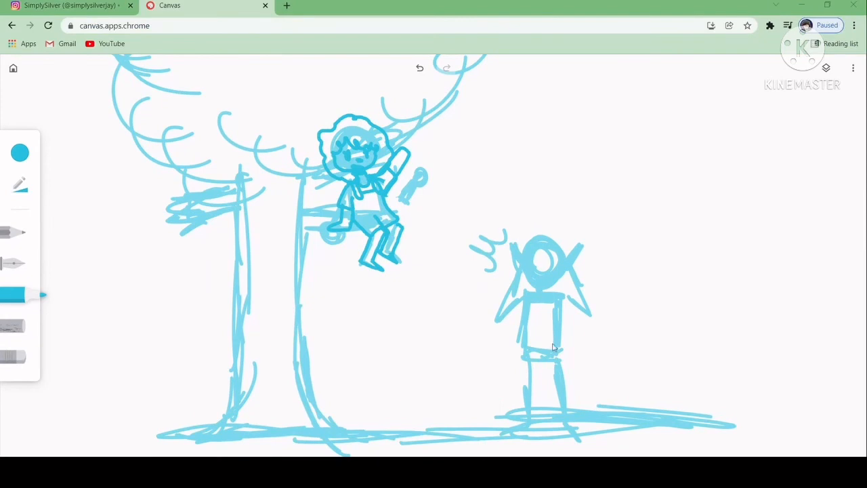
{"action": "mouse_move", "coordinate": [344, 417]}
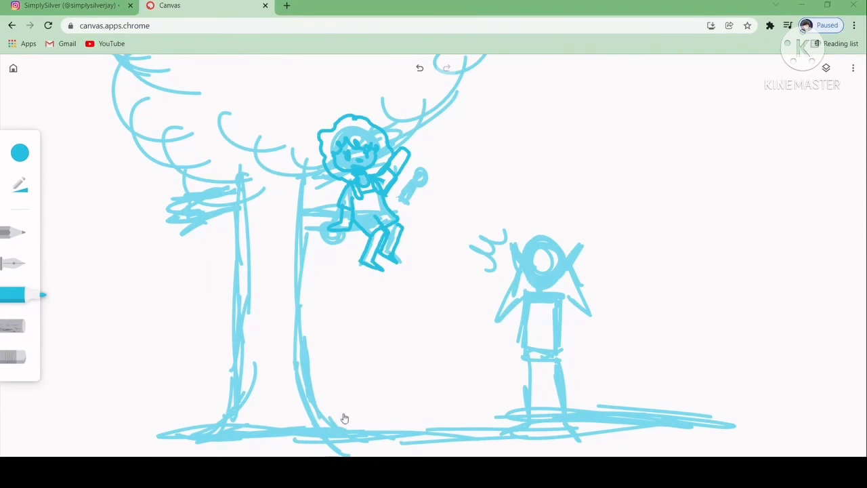
{"action": "mouse_move", "coordinate": [352, 400]}
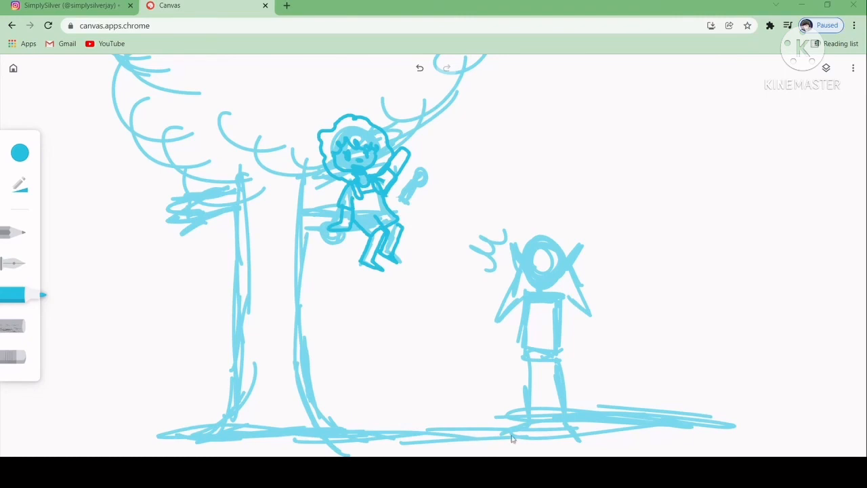
{"action": "mouse_move", "coordinate": [450, 398]}
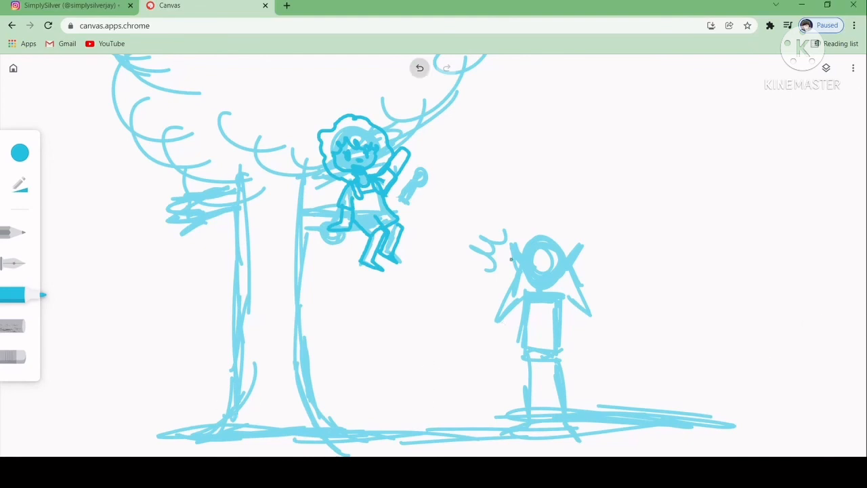
Step: View the Leo character reference post with its colour swatches on Instagram
{"action": "left_click", "coordinate": [68, 5]}
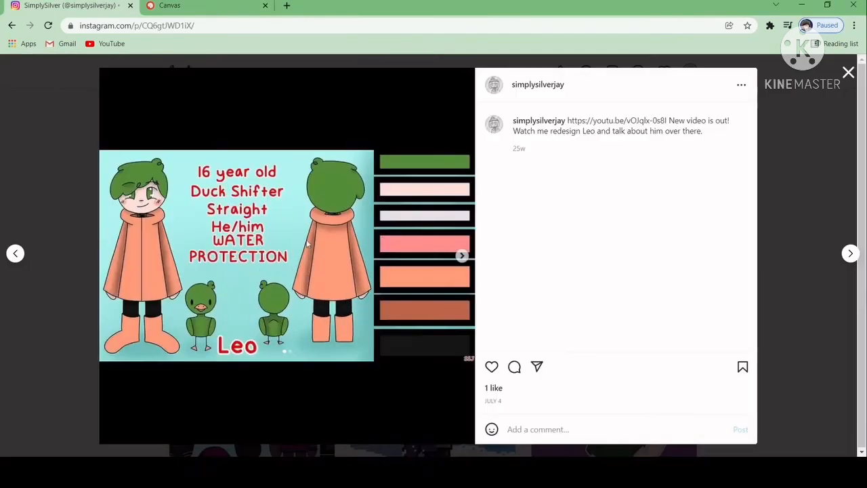
{"action": "left_click", "coordinate": [169, 5]}
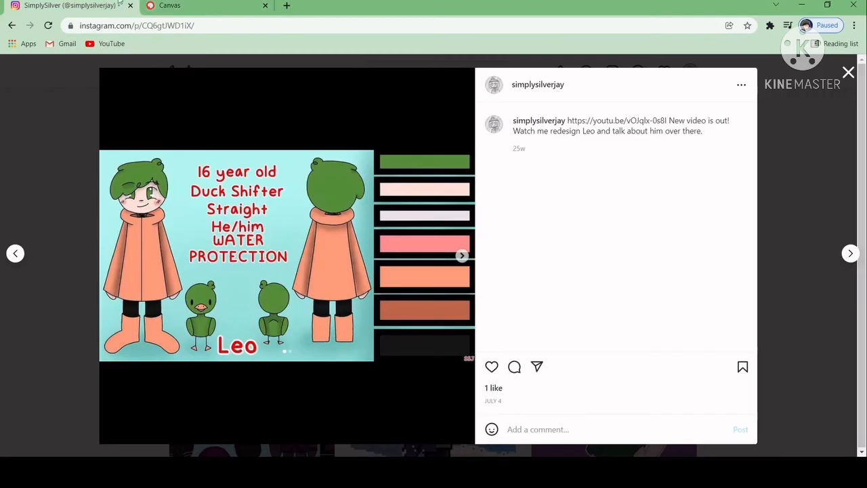
{"action": "left_click", "coordinate": [169, 5]}
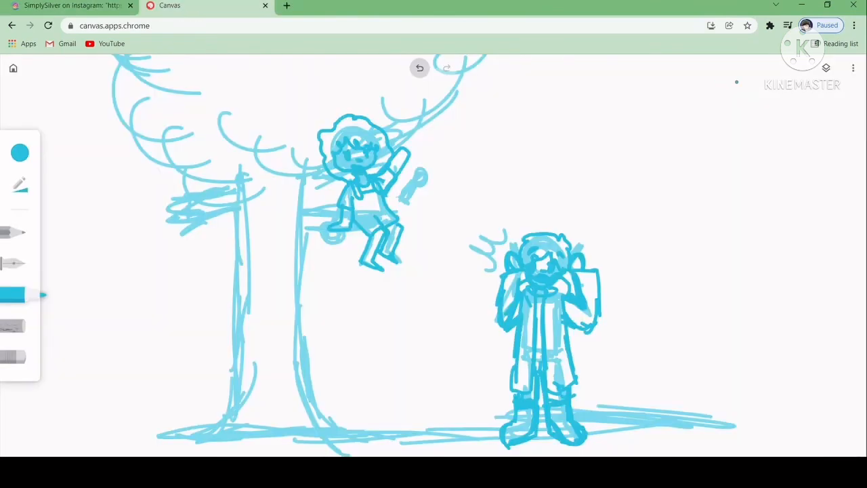
Step: Choose green from the palette and paint the grass across the ground
{"action": "left_click", "coordinate": [19, 152]}
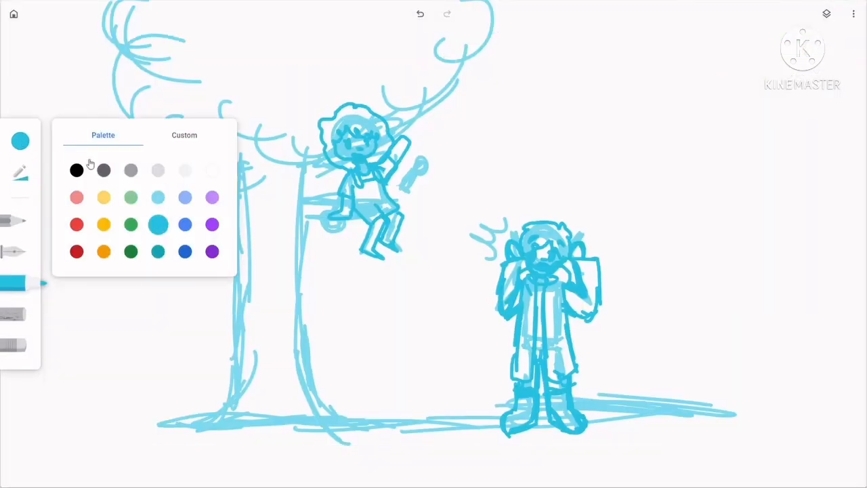
{"action": "left_click", "coordinate": [130, 198]}
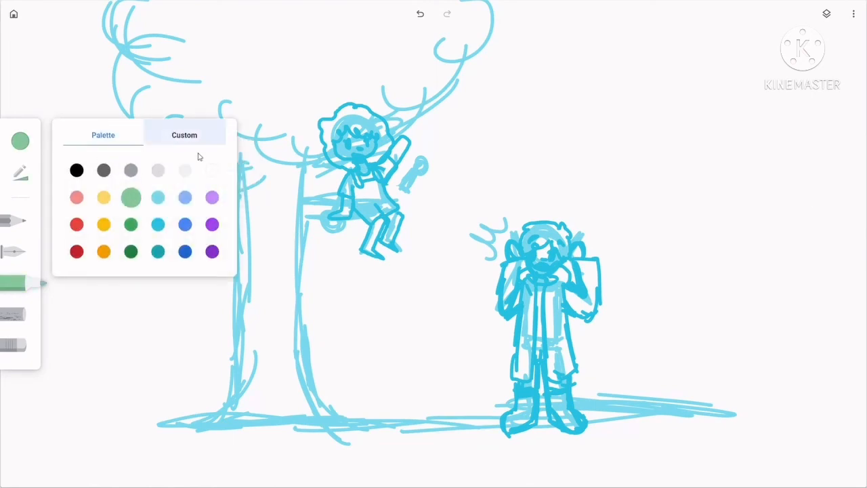
{"action": "left_click", "coordinate": [184, 135]}
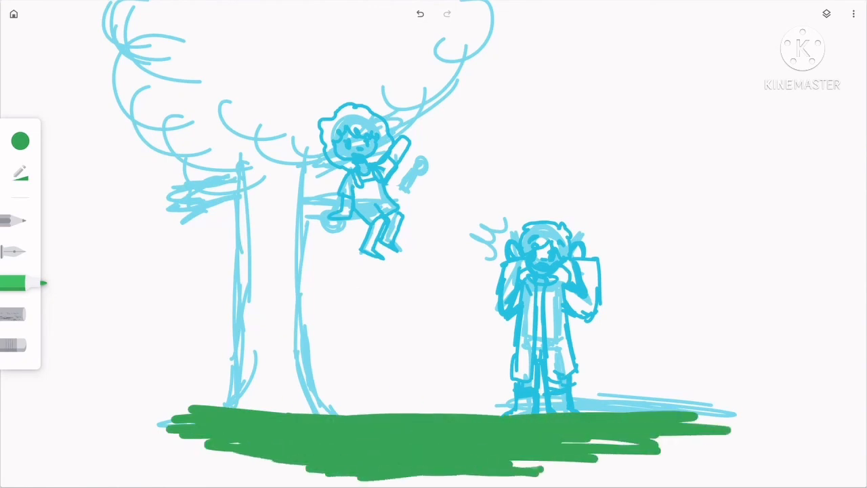
{"action": "left_click", "coordinate": [19, 141]}
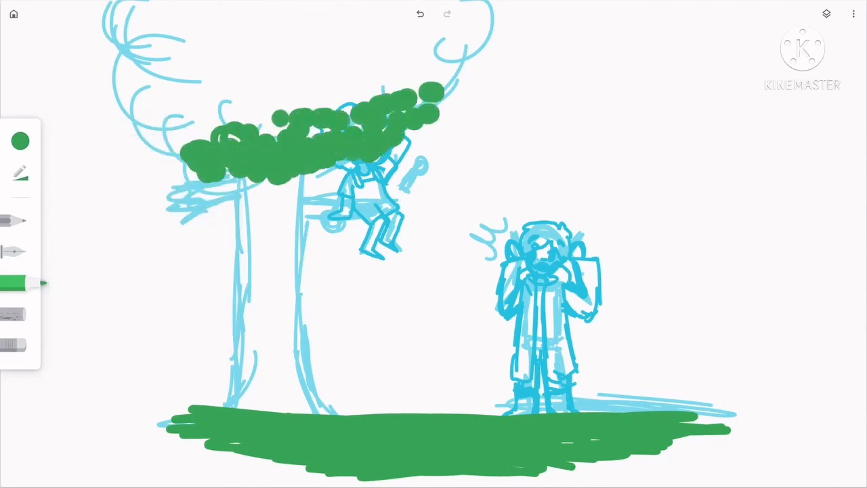
Step: Dab dark and light green leaf clusters over the tree canopy
{"action": "left_click", "coordinate": [20, 140]}
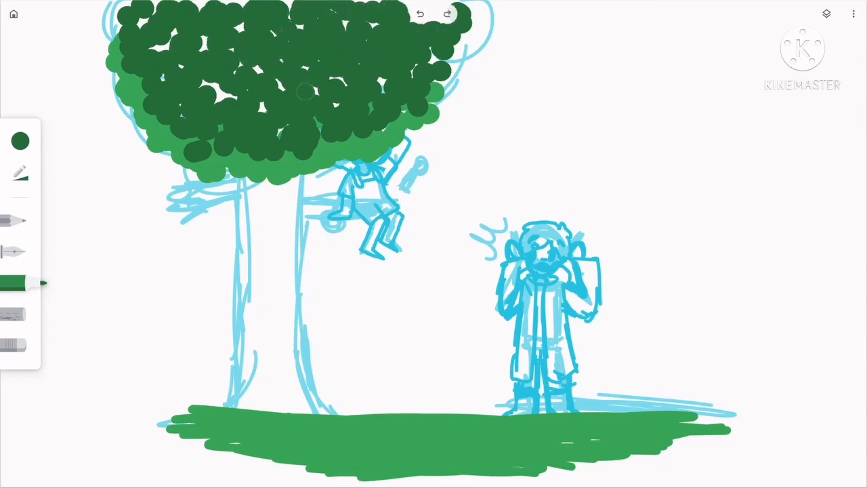
{"action": "left_click", "coordinate": [21, 141]}
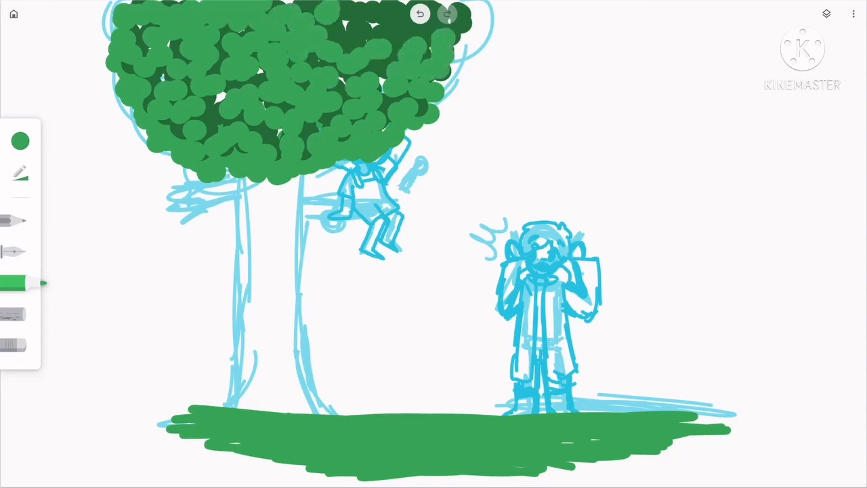
{"action": "left_click", "coordinate": [19, 141]}
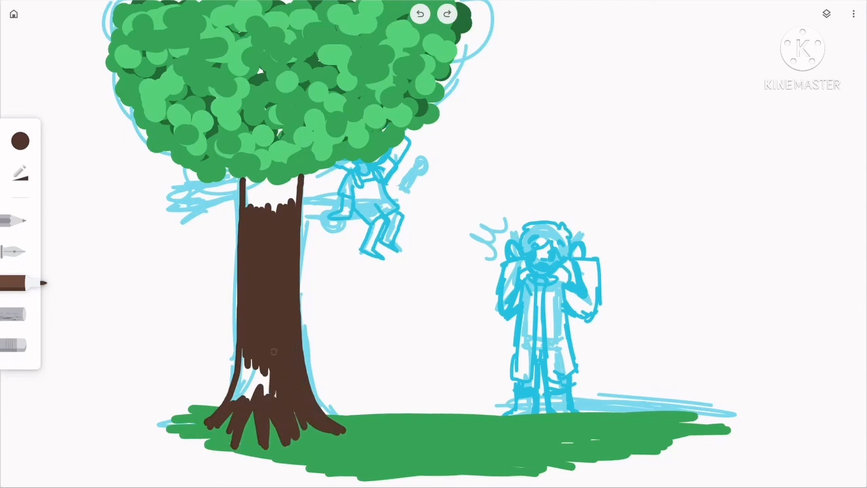
Step: Paint the brown trunk and branch, then add darker brown bark lines
{"action": "left_click", "coordinate": [447, 14]}
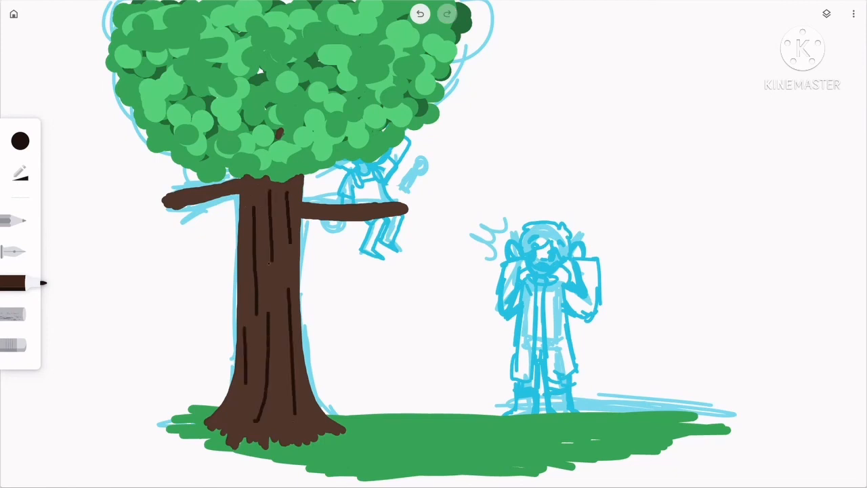
{"action": "left_click", "coordinate": [20, 140]}
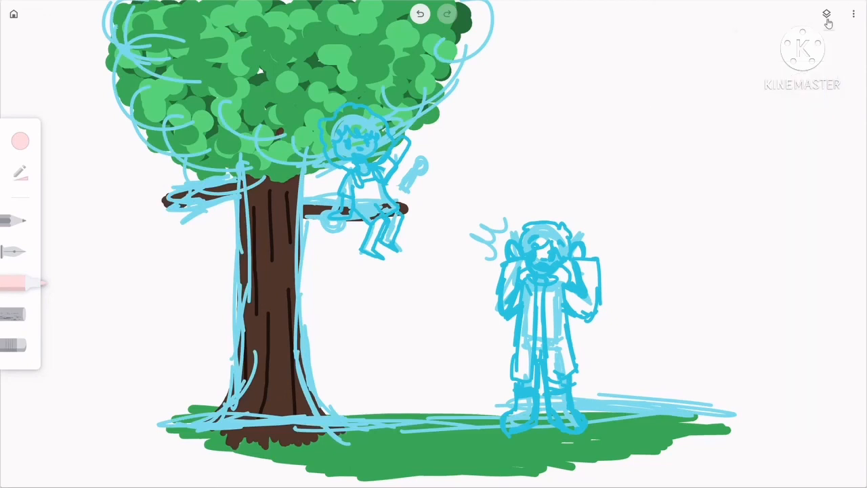
Step: Raise the sketch layer above the paint and colour the girl's pink skin and grey hair
{"action": "left_click", "coordinate": [353, 142]}
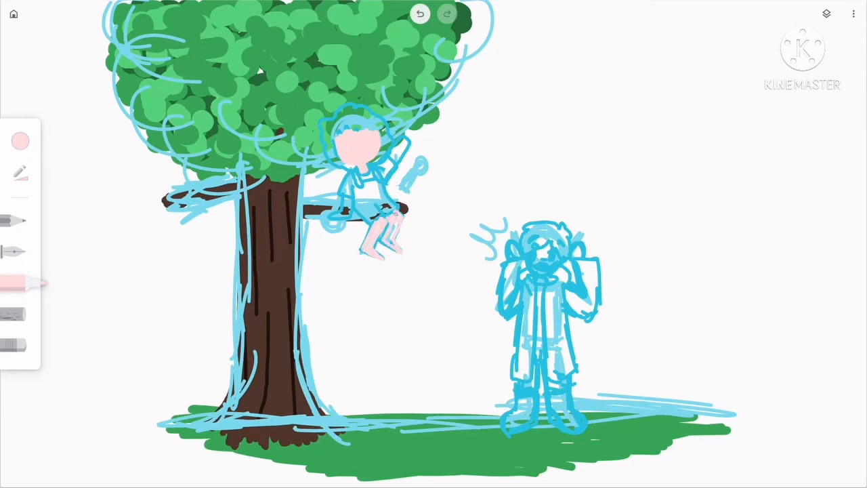
{"action": "left_click", "coordinate": [20, 141]}
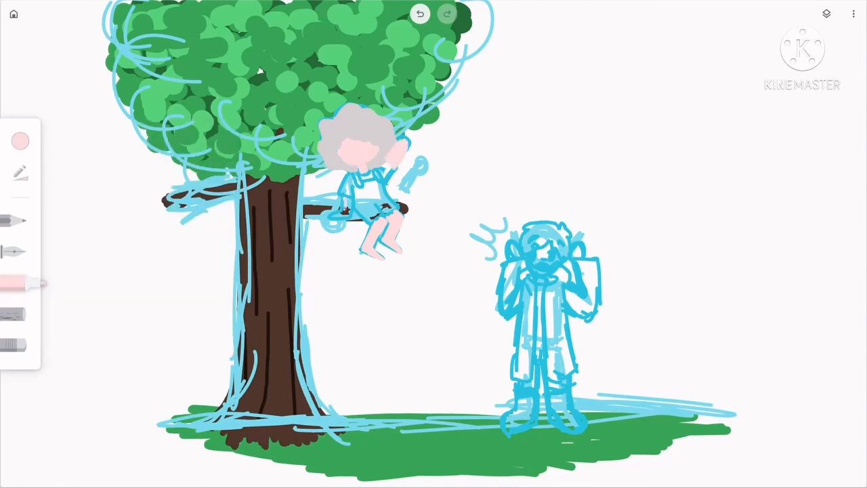
{"action": "left_click", "coordinate": [19, 141]}
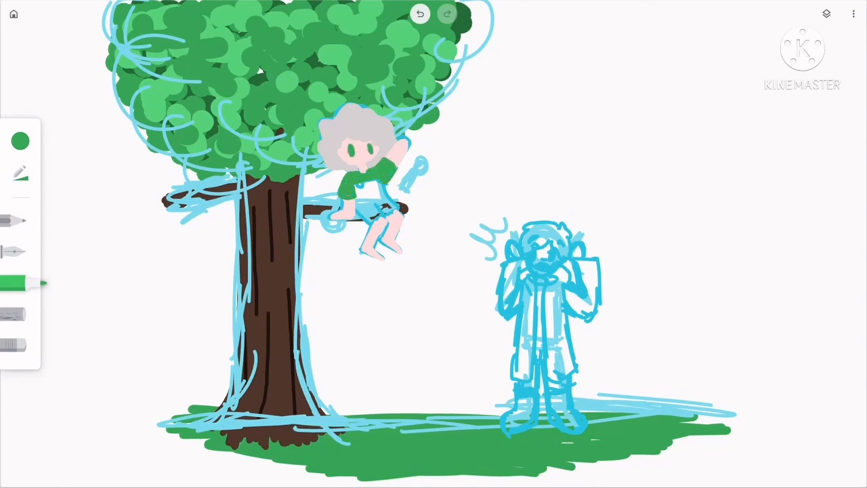
Step: Colour the girl's green shirt and dark brown overalls
{"action": "left_click", "coordinate": [20, 141]}
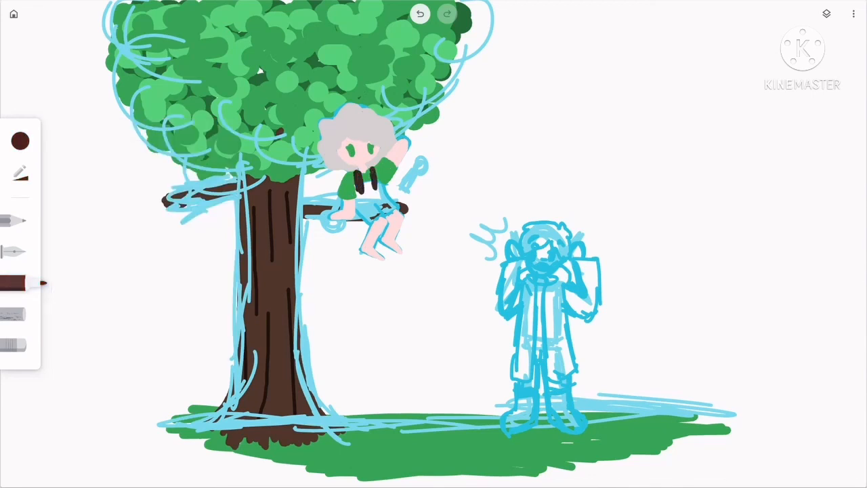
{"action": "left_click", "coordinate": [447, 14]}
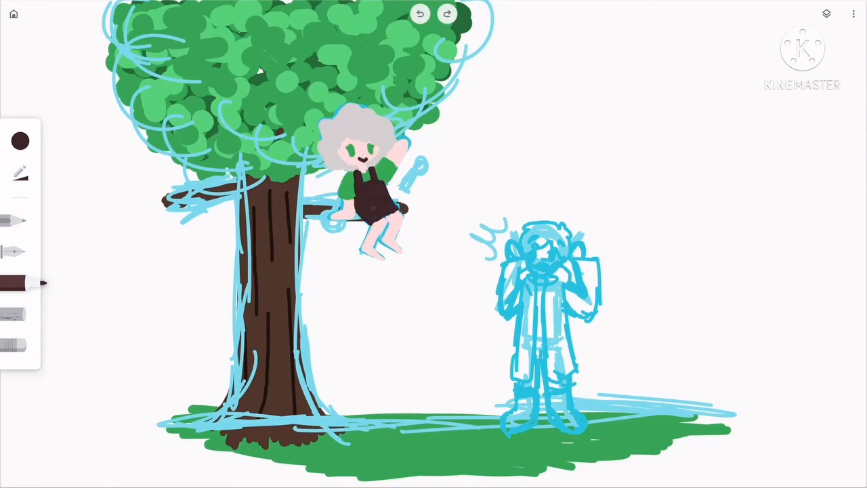
{"action": "left_click", "coordinate": [826, 14]}
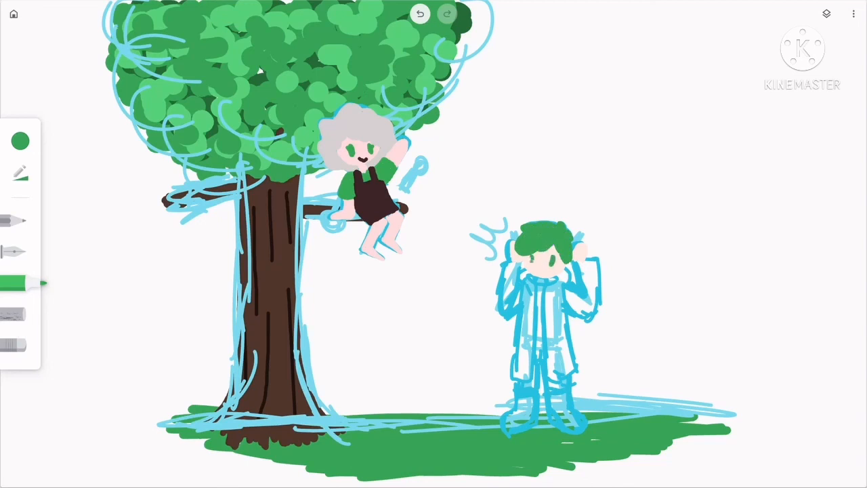
Step: Colour the boy's green hair, near-black clothes and fill his orange coat
{"action": "left_click", "coordinate": [20, 141]}
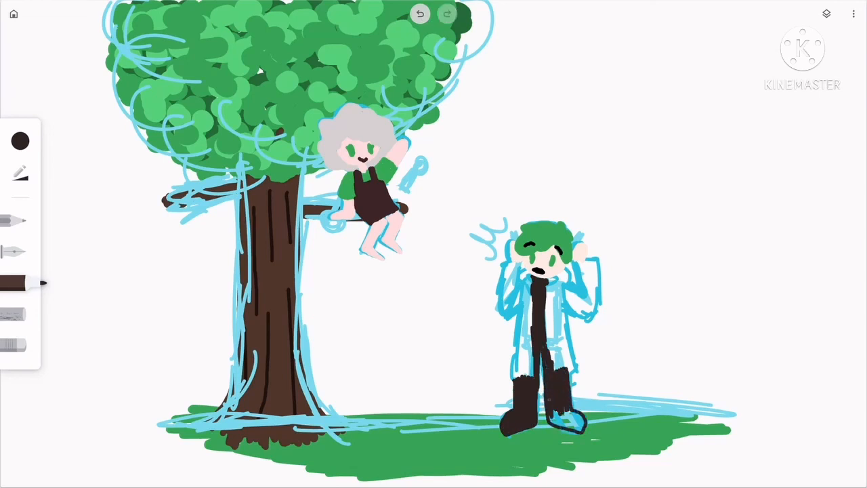
{"action": "left_click", "coordinate": [20, 141]}
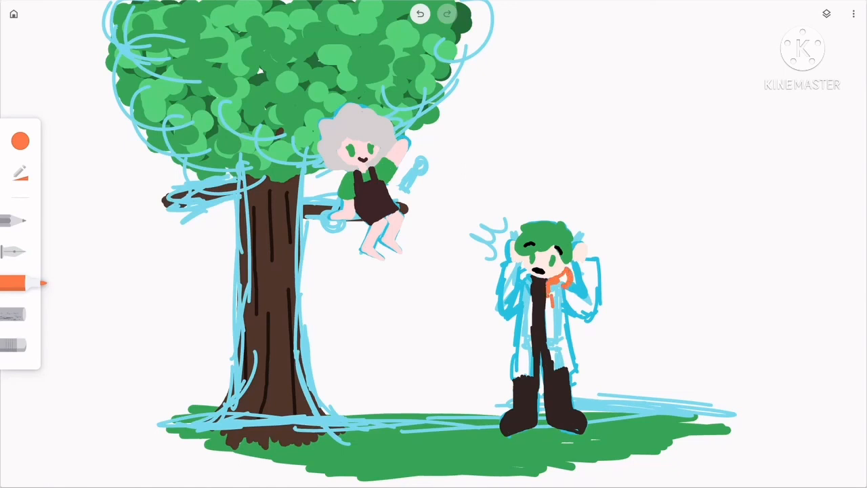
{"action": "left_click_drag", "start_coordinate": [556, 285], "coordinate": [562, 359]}
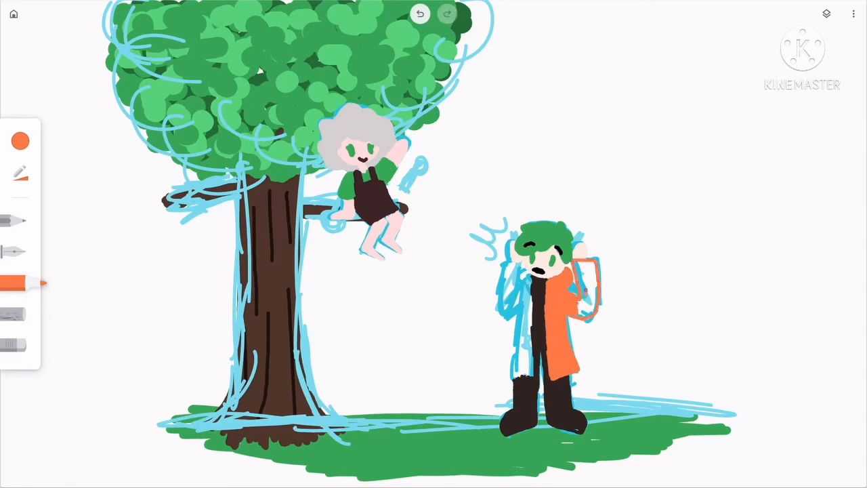
{"action": "left_click_drag", "start_coordinate": [582, 271], "coordinate": [589, 318]}
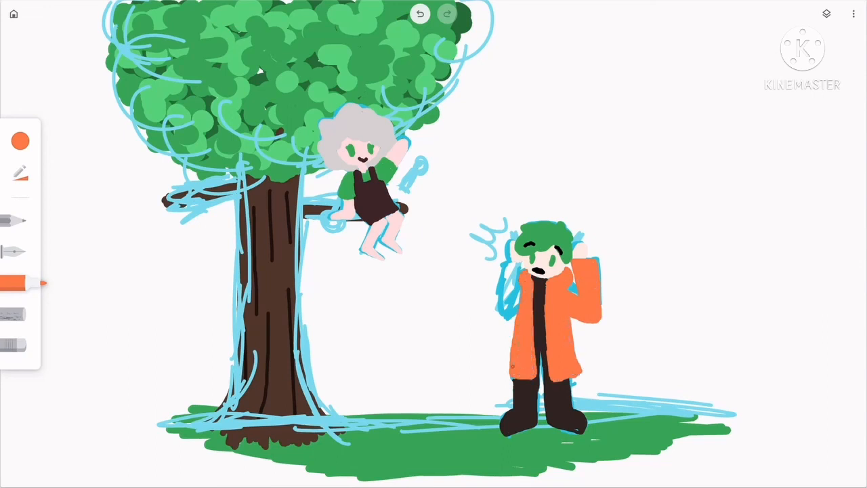
{"action": "left_click_drag", "start_coordinate": [515, 268], "coordinate": [504, 319]}
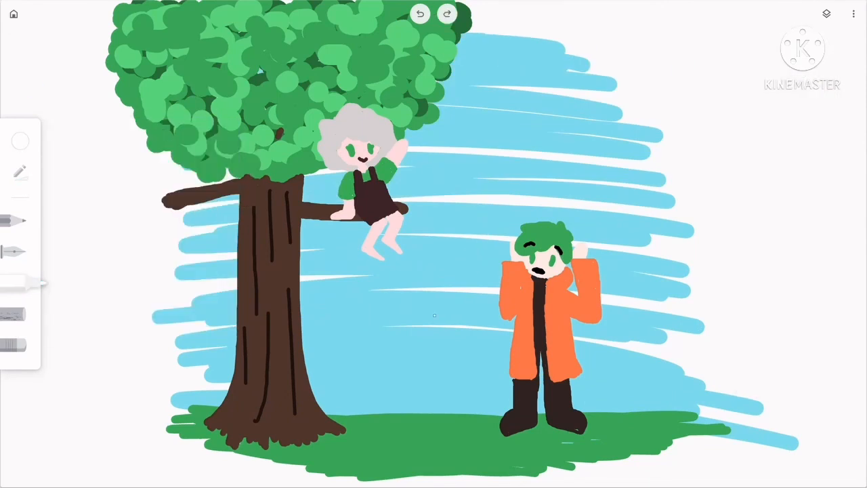
Step: Ink black outlines around the girl and the boy's head and coat with the pen
{"action": "left_click", "coordinate": [20, 141]}
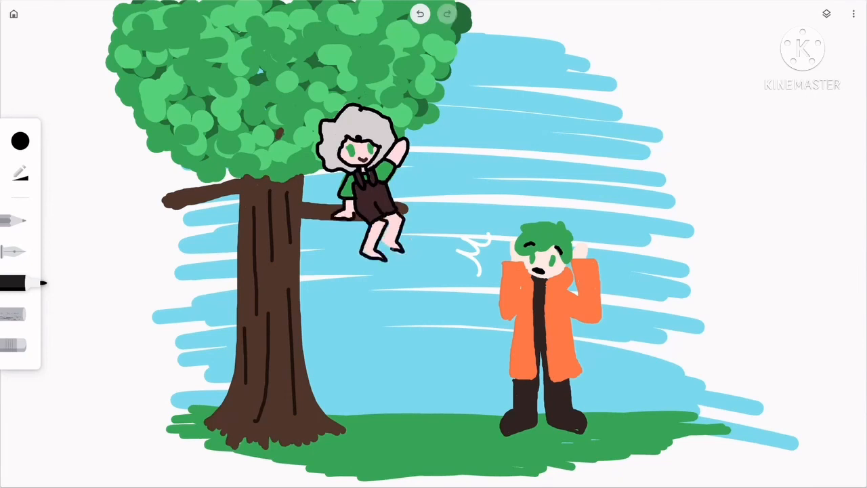
{"action": "left_click", "coordinate": [447, 13]}
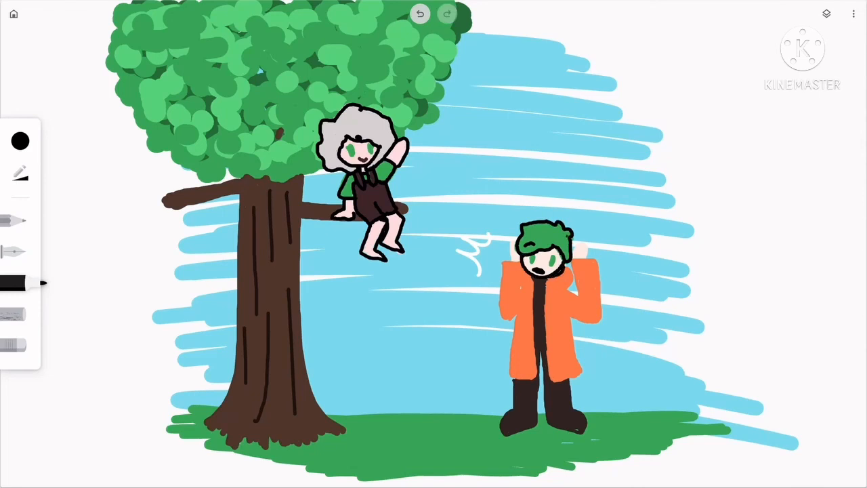
{"action": "left_click_drag", "start_coordinate": [522, 271], "coordinate": [569, 292]}
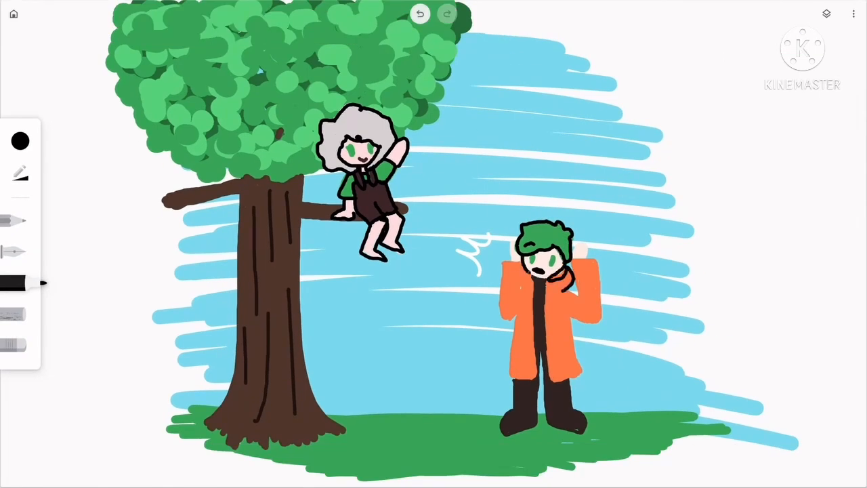
{"action": "left_click_drag", "start_coordinate": [541, 274], "coordinate": [552, 382]}
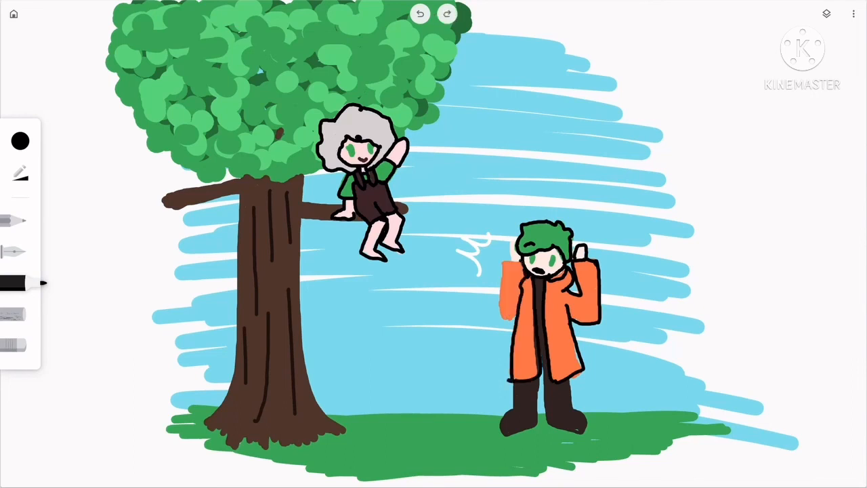
{"action": "left_click", "coordinate": [447, 14]}
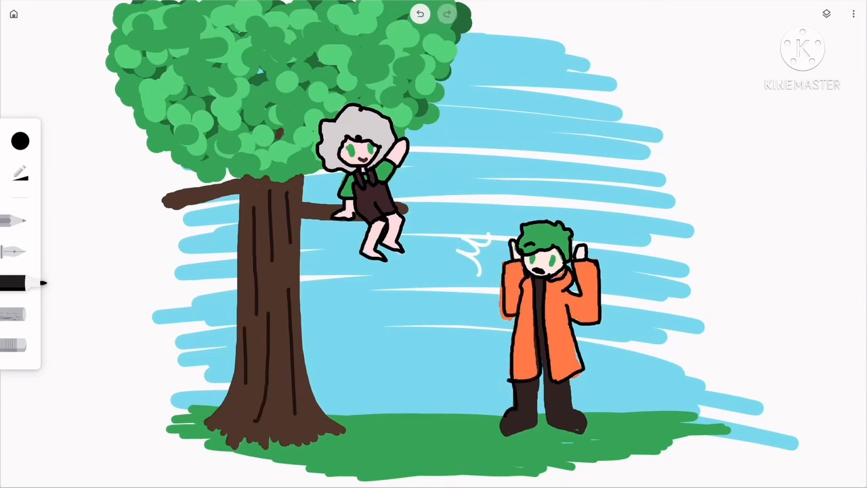